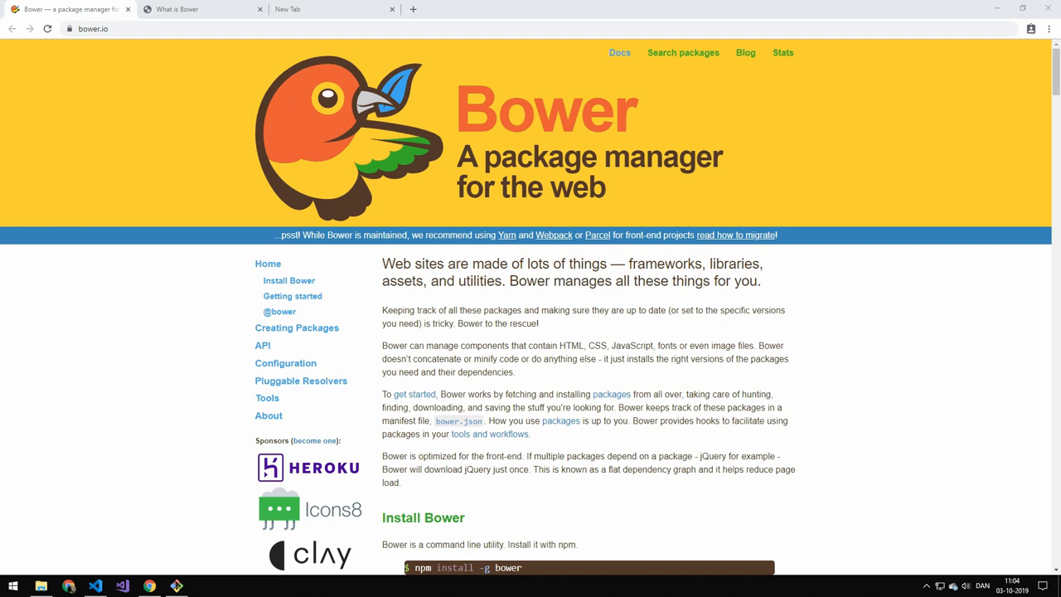
Copy 'npm install -g bower' from the Install Bower section of bower.io and bring up Git Bash
scroll(down, 3)
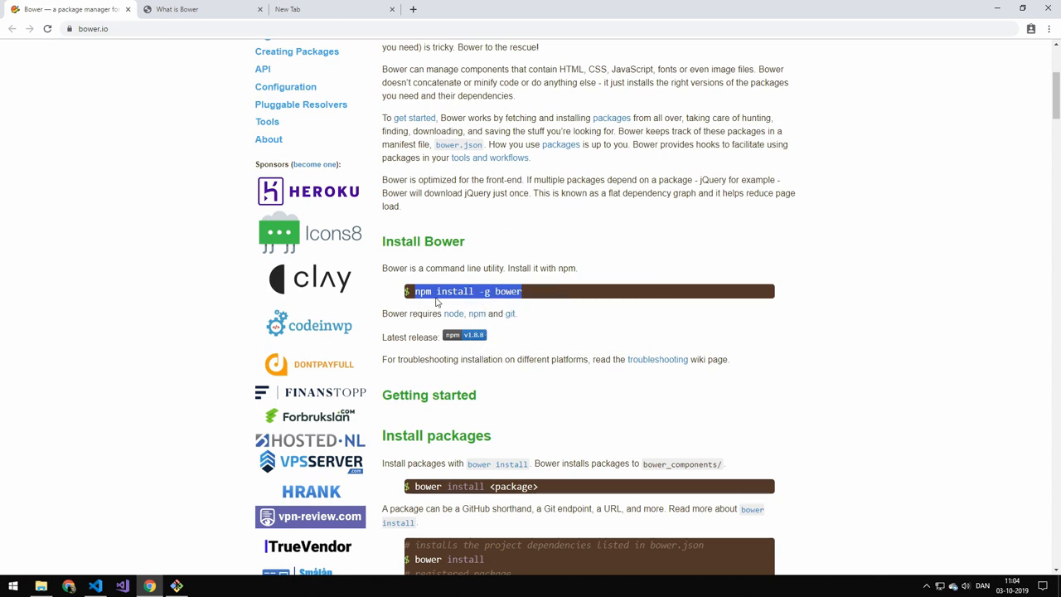
click(176, 586)
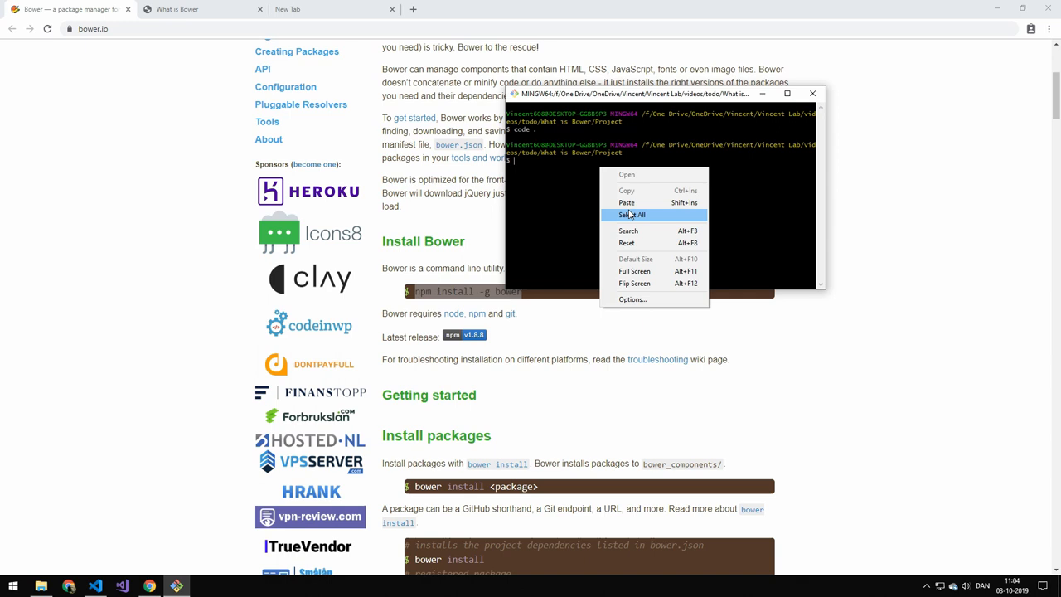
Run 'npm install -g bower' in Git Bash, then run 'bower help'
click(626, 202)
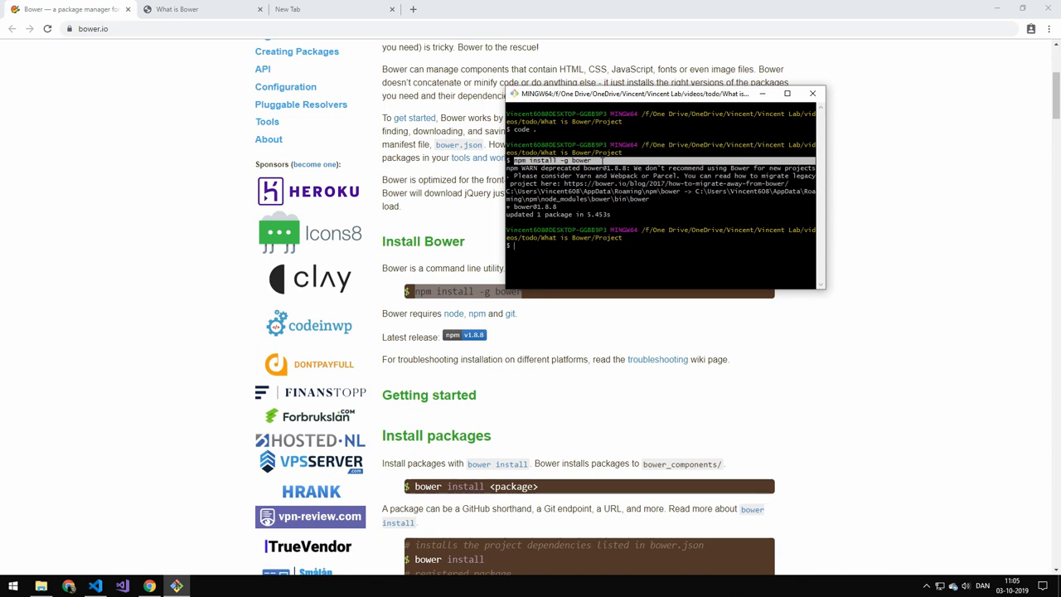
text(bower help)
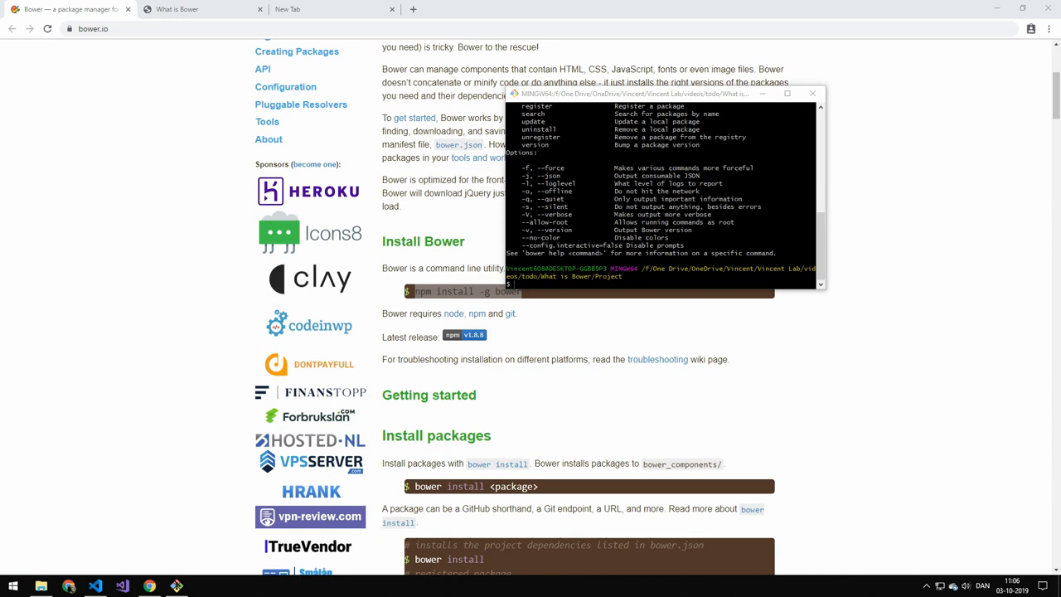
mouse_move(43, 559)
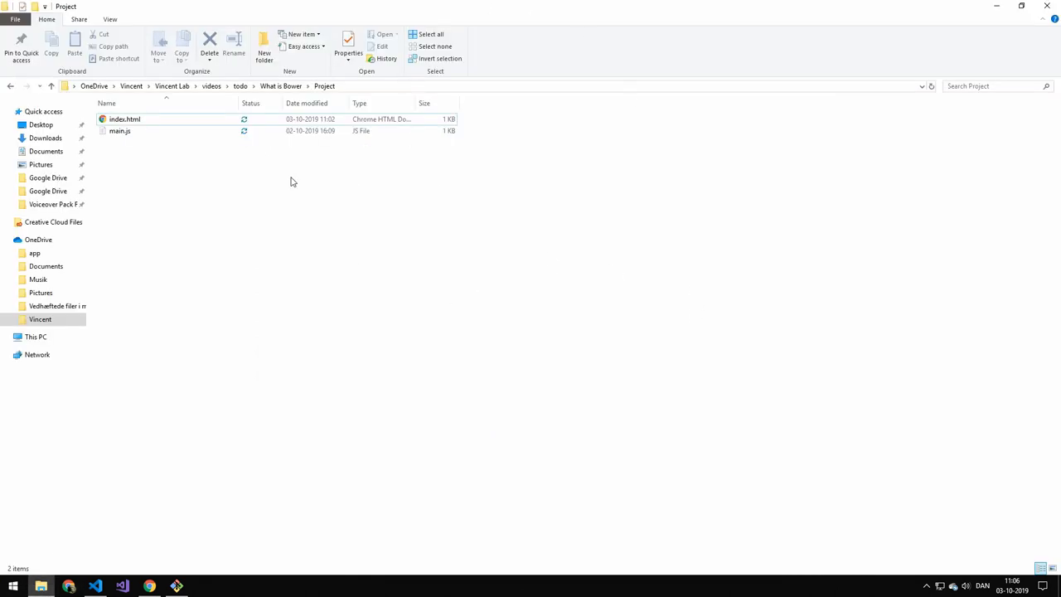
Check main.js and index.html in the Project folder, then try 'bower init' and hit ENOINT
click(120, 131)
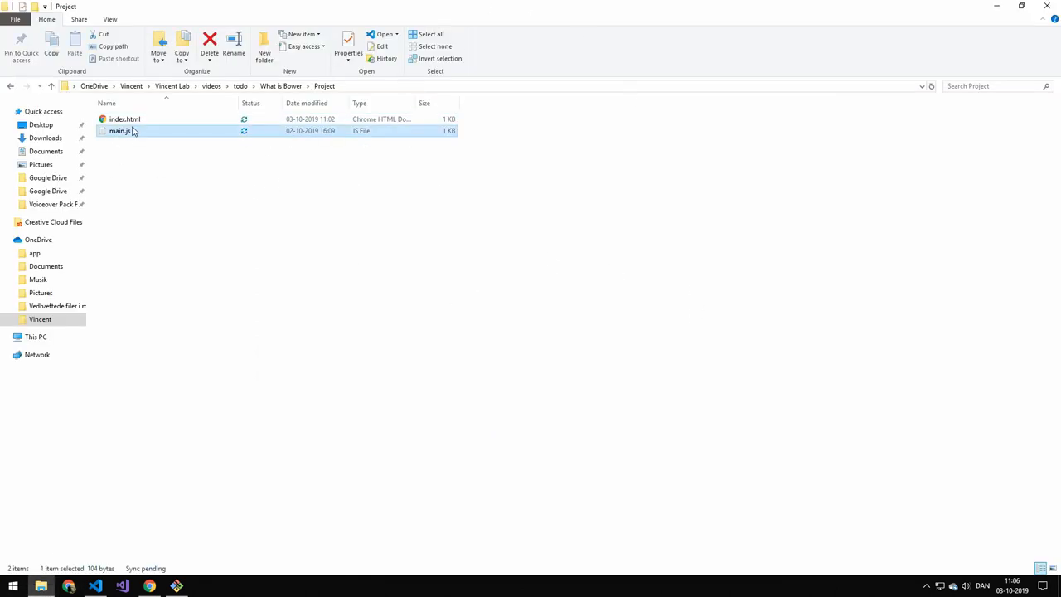
click(125, 119)
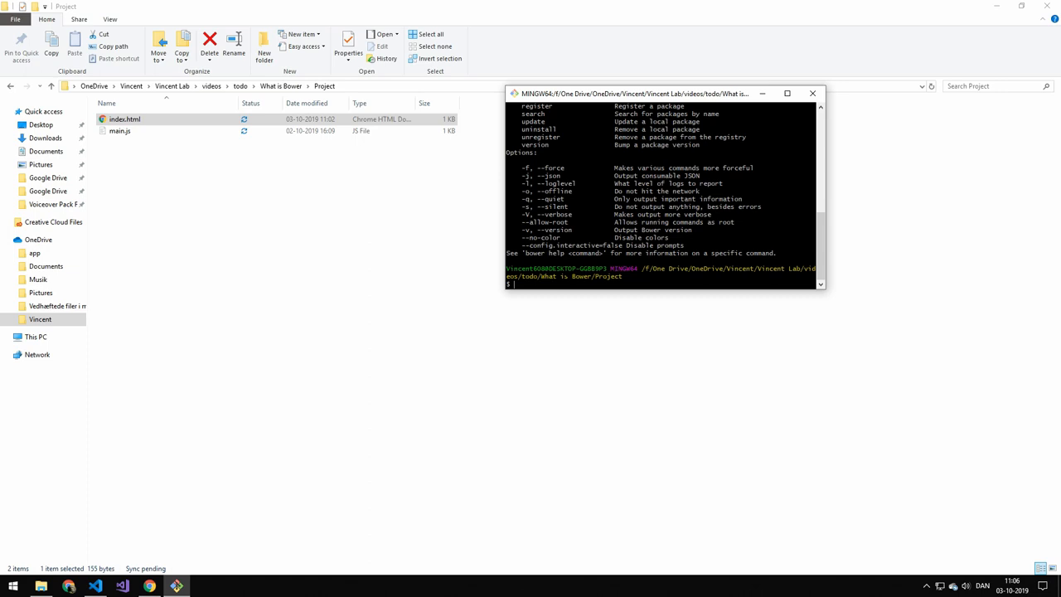
text(bower init)
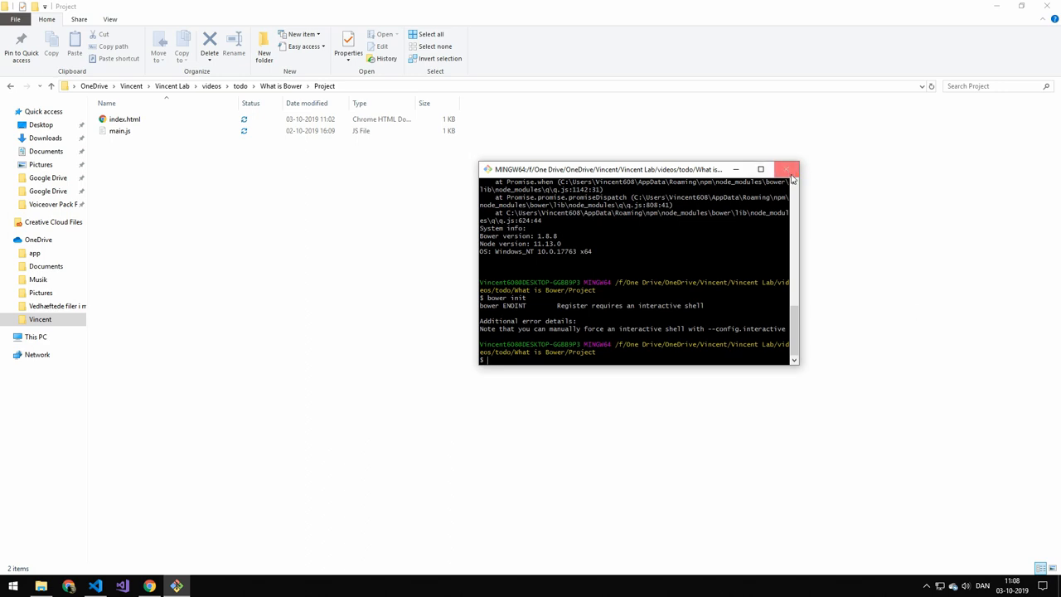
Run bower init in Command Prompt: name test, main index.html, MIT license, common ignores
click(787, 169)
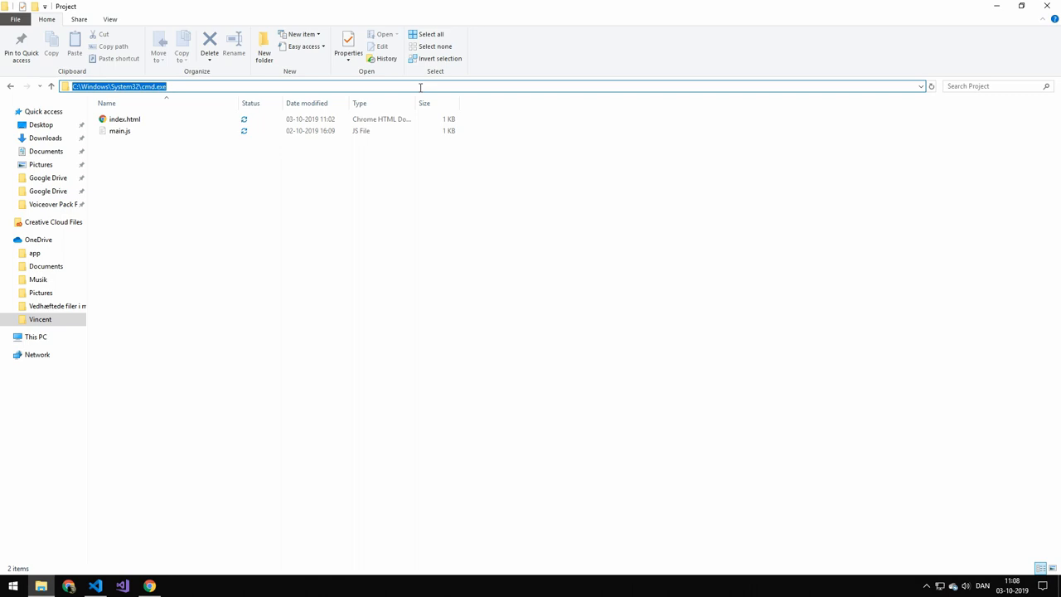
key(Return)
text(bower ini)
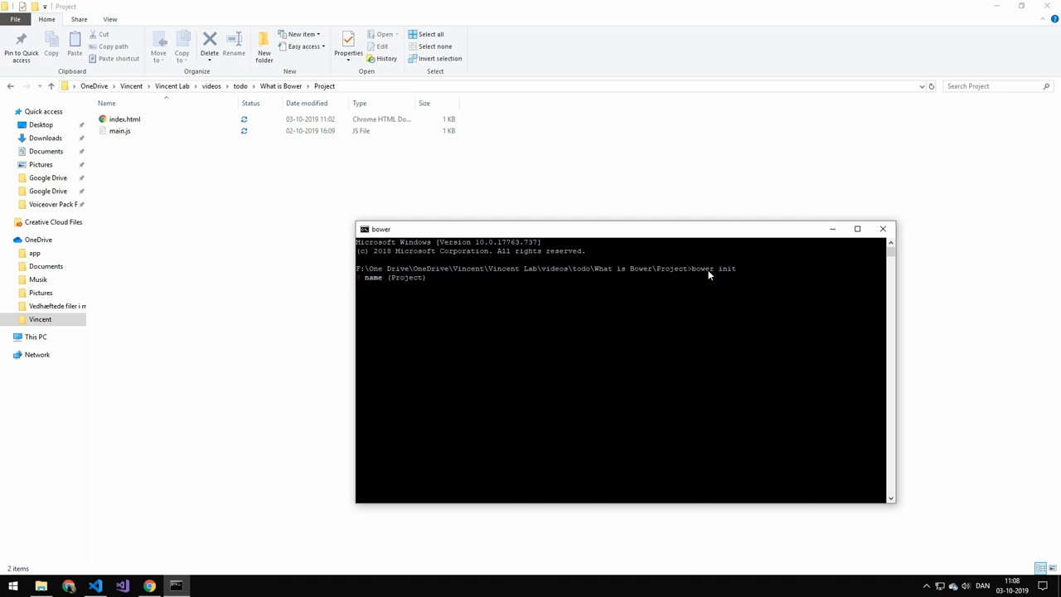
text(test)
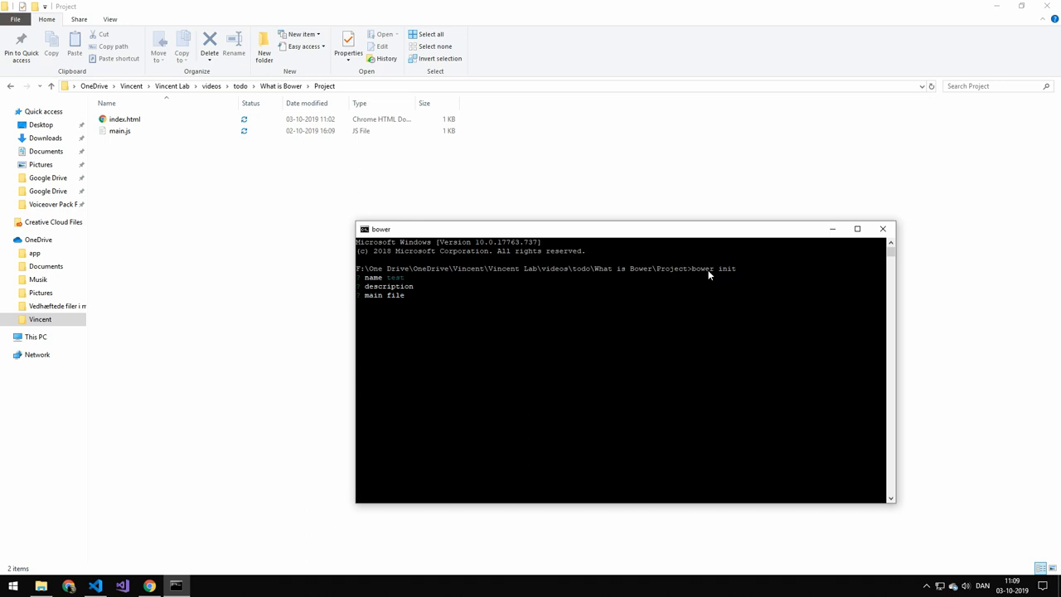
text(indexh)
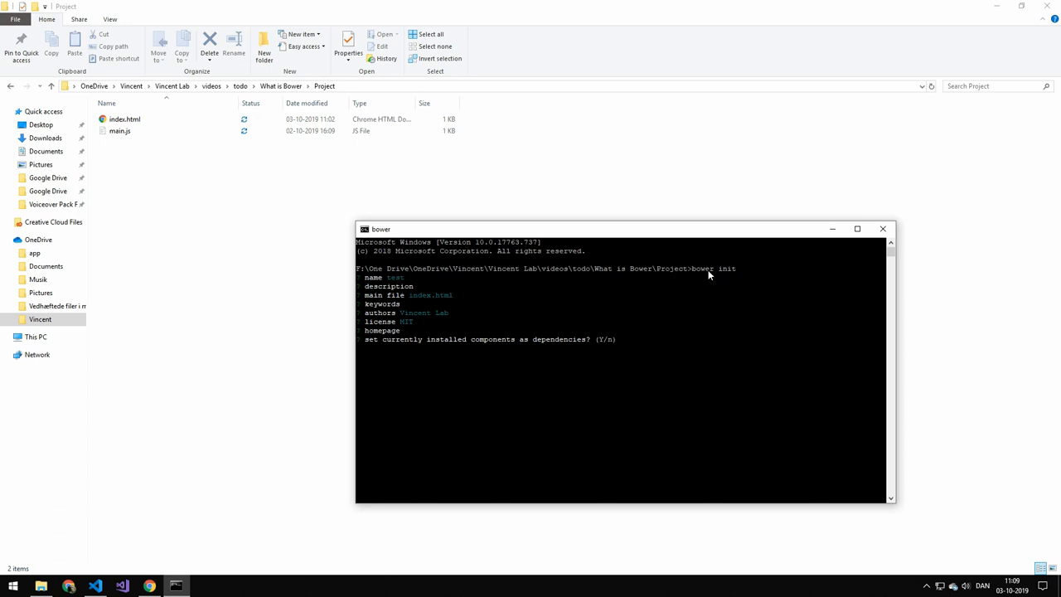
text(n)
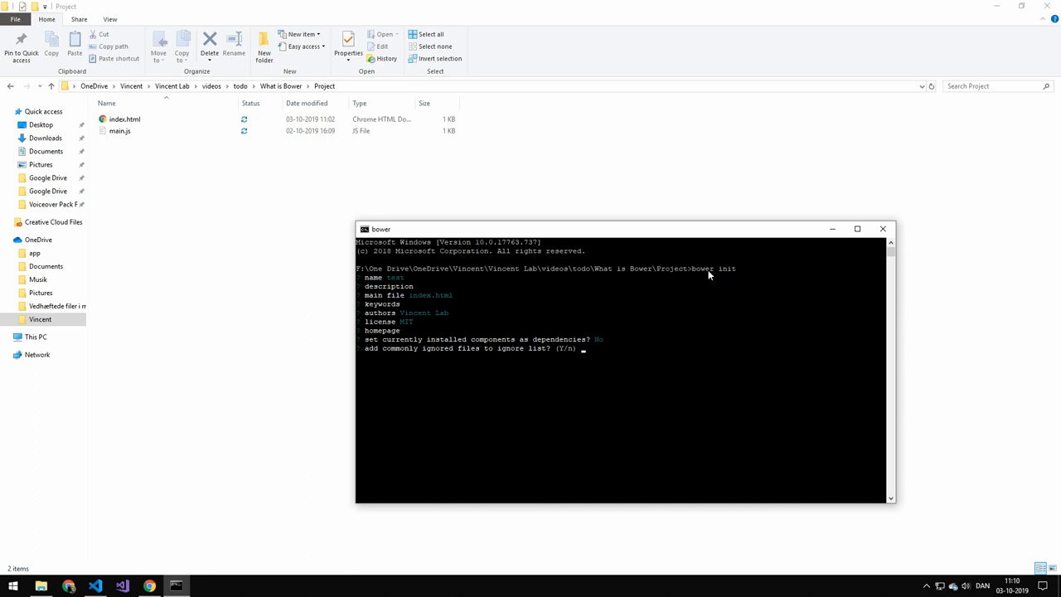
key(Return)
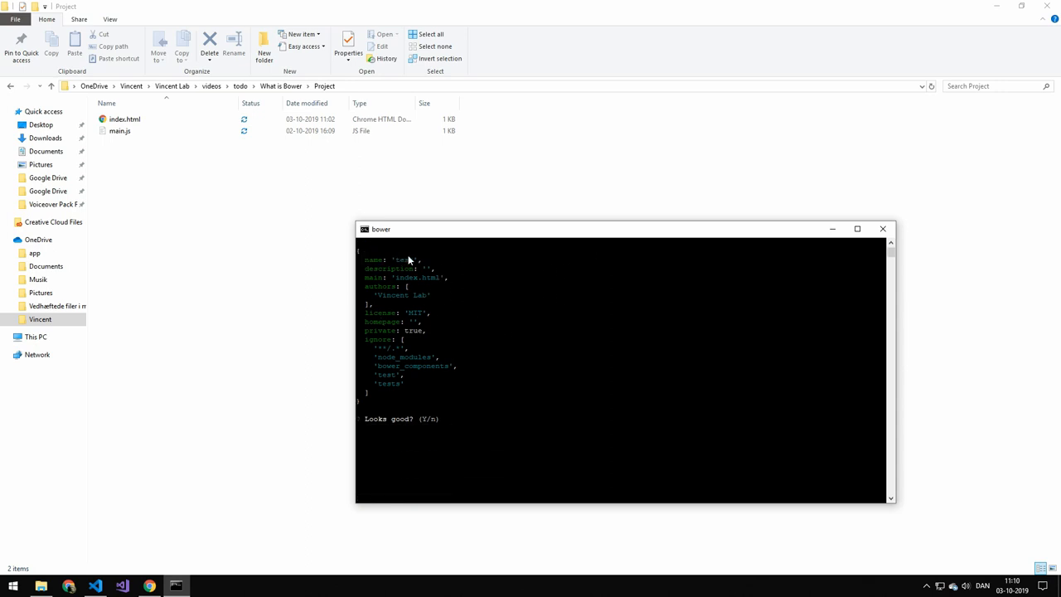
mouse_move(496, 385)
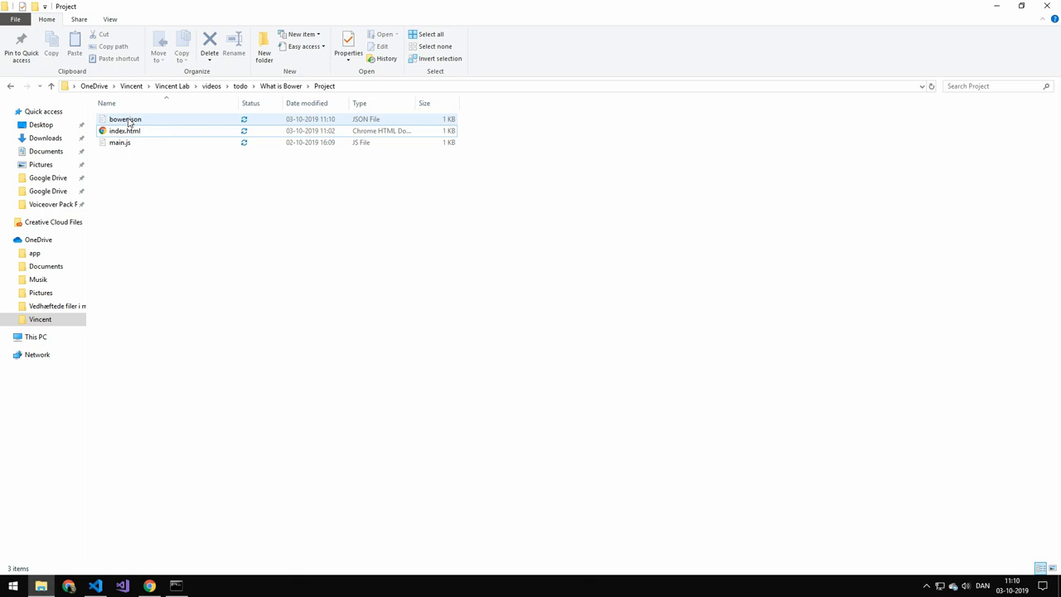
Inspect bower.json, then index.html and main.js, in VS Code's Explorer
click(126, 119)
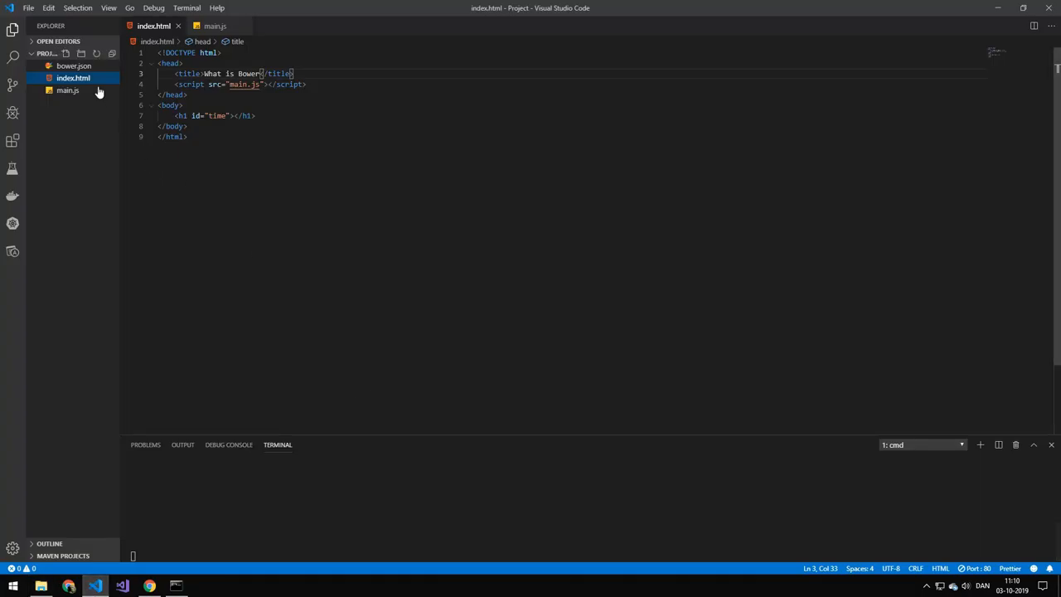
click(74, 65)
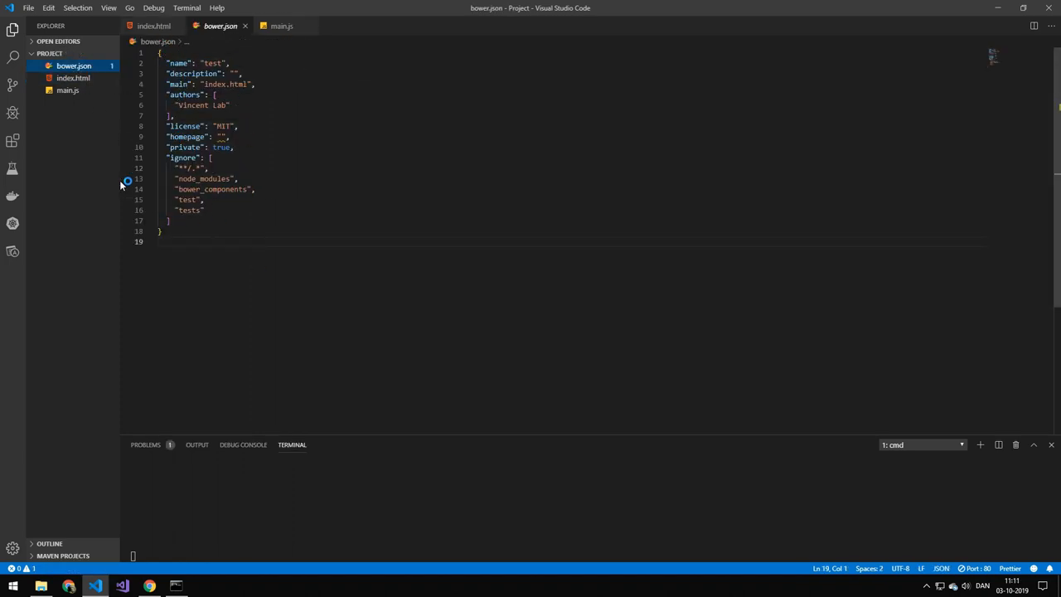
click(222, 136)
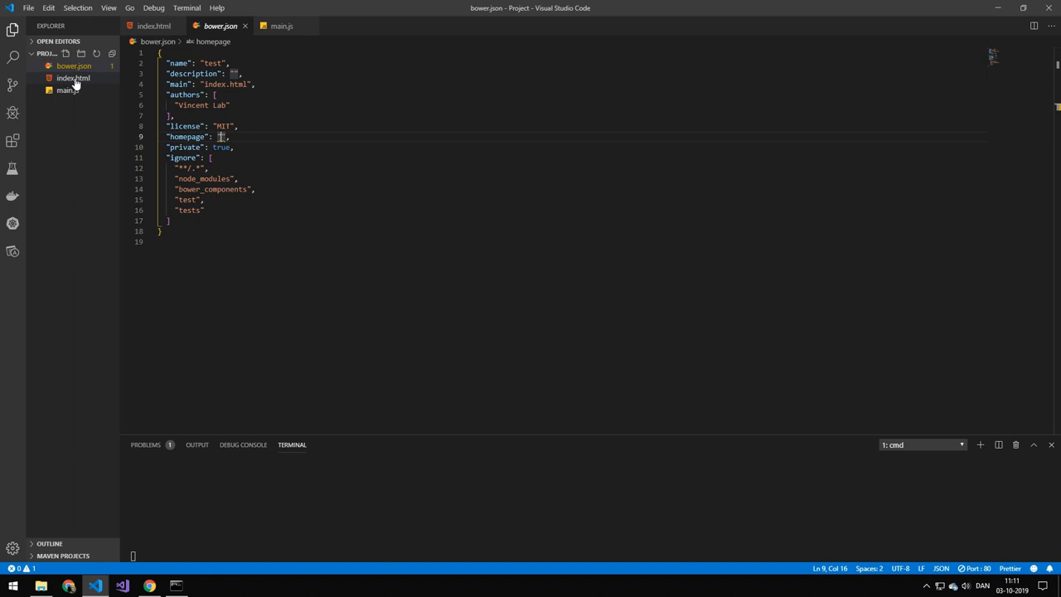
click(72, 77)
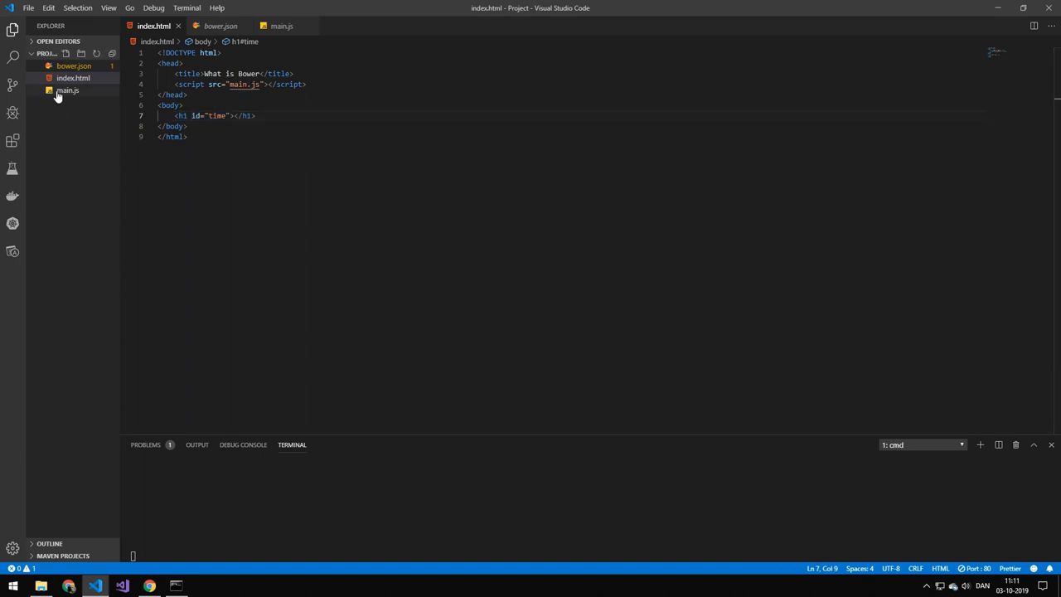
click(67, 89)
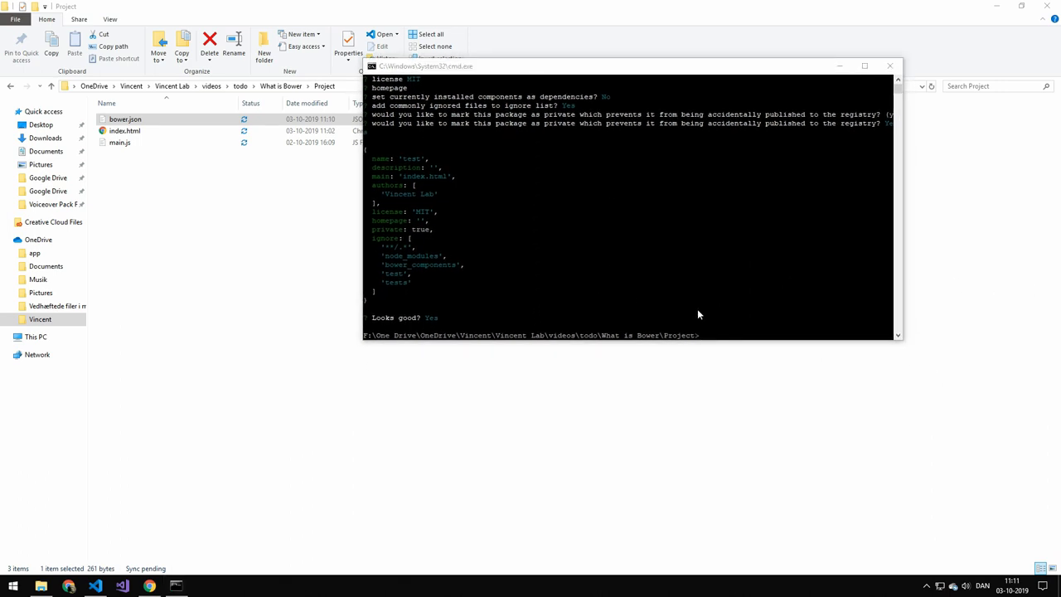
Run 'bower install' to create bower_components and open Git Bash Here in the Project folder
text(bower install)
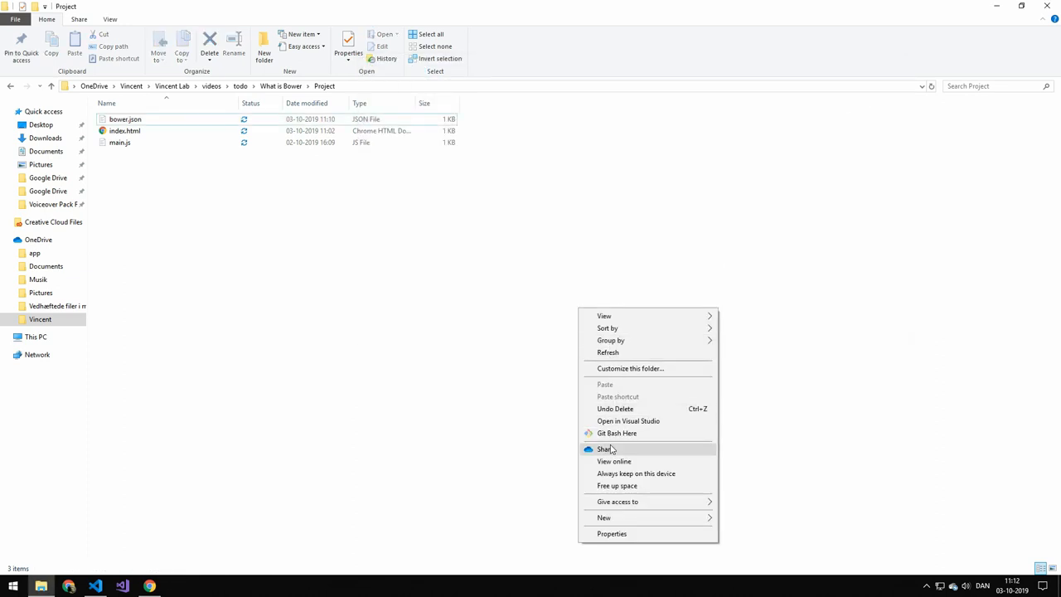
click(616, 433)
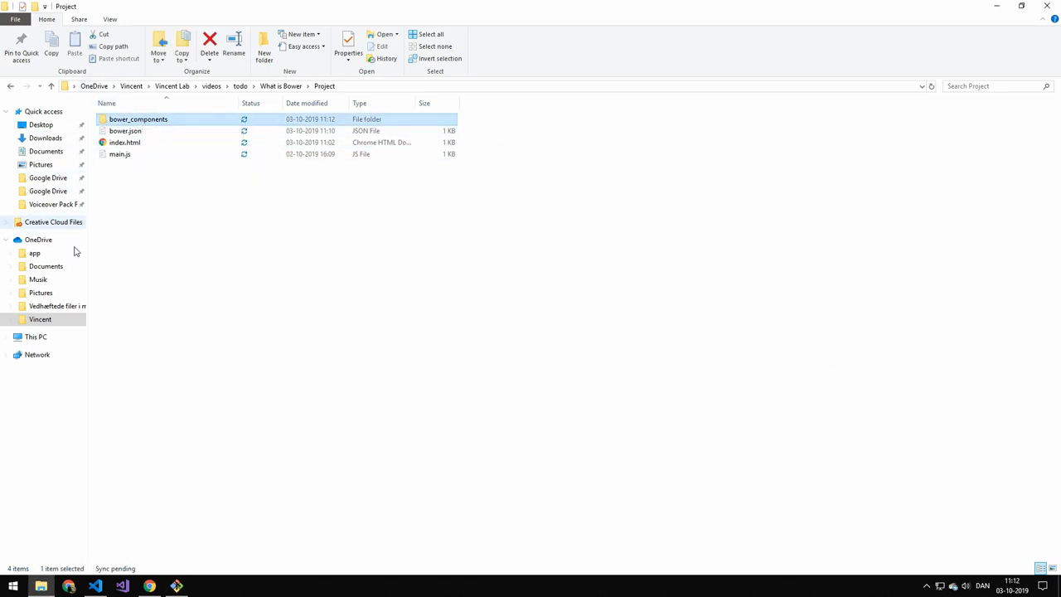
Browse bower_components, run 'bower list --paths', and add a jquery.min.js script tag to index.html
click(95, 586)
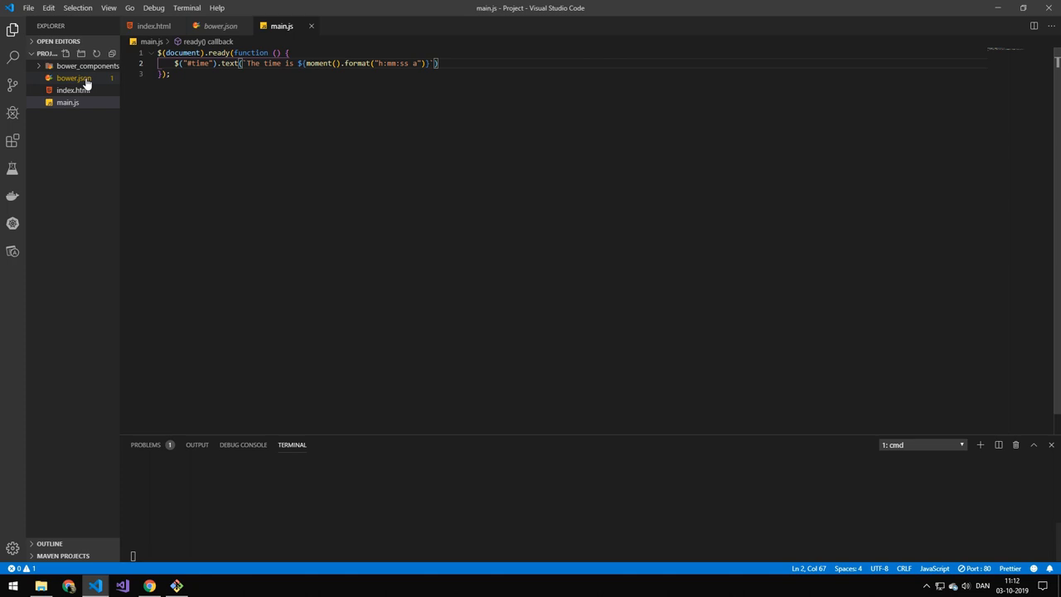
click(88, 65)
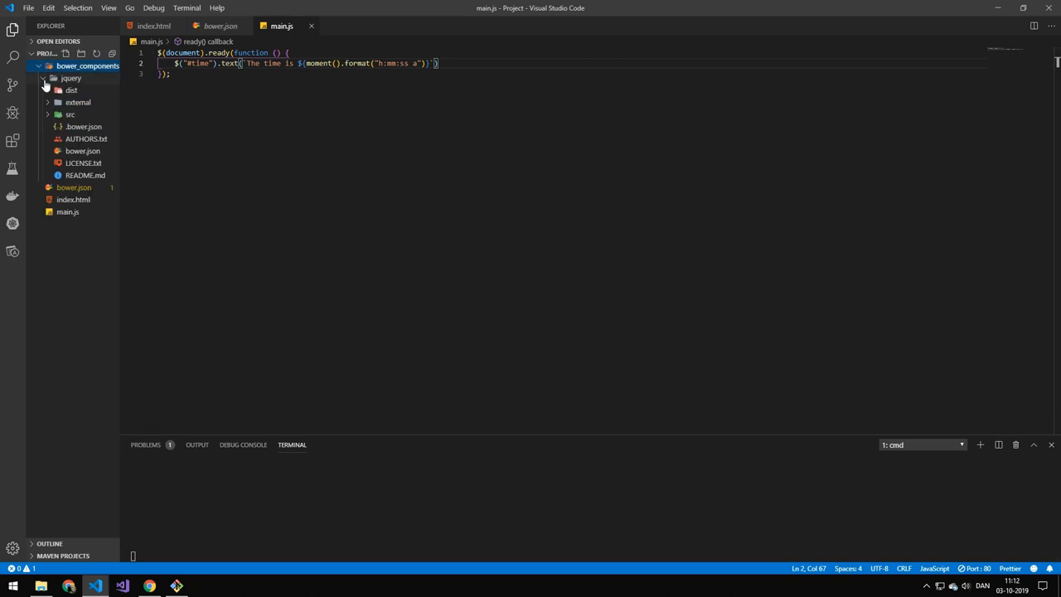
click(66, 65)
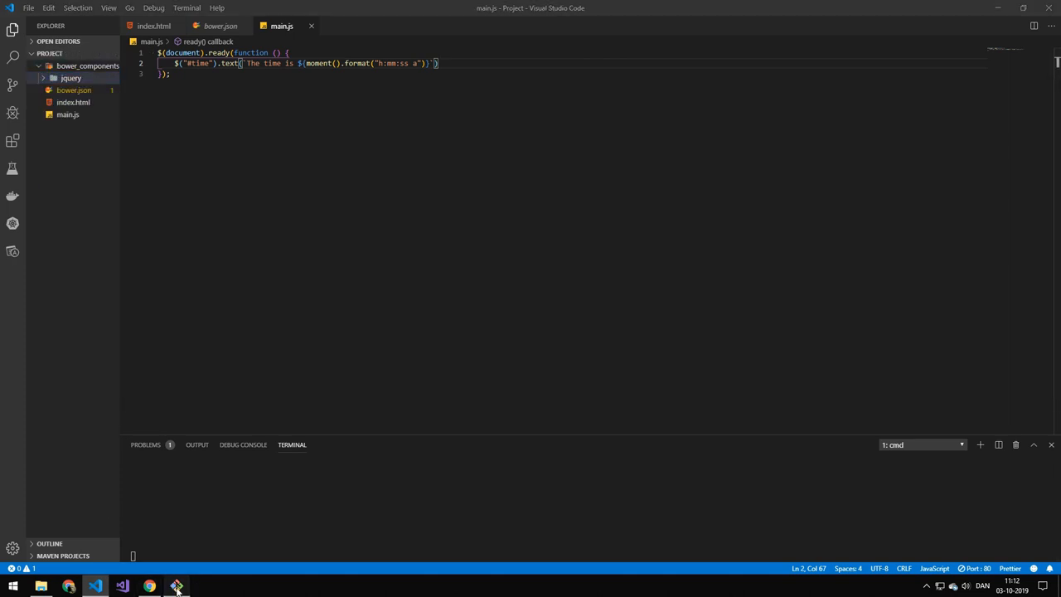
click(73, 102)
text(bower list --paths)
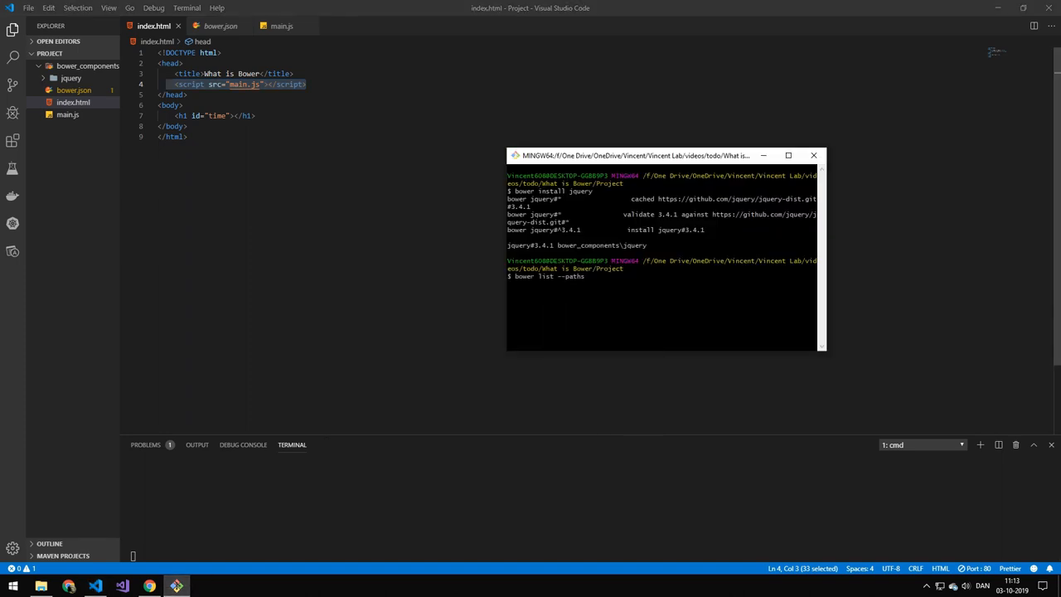
key(Return)
text(<script src="bower_components/jquery/dist/jquery.min.js"></script>)
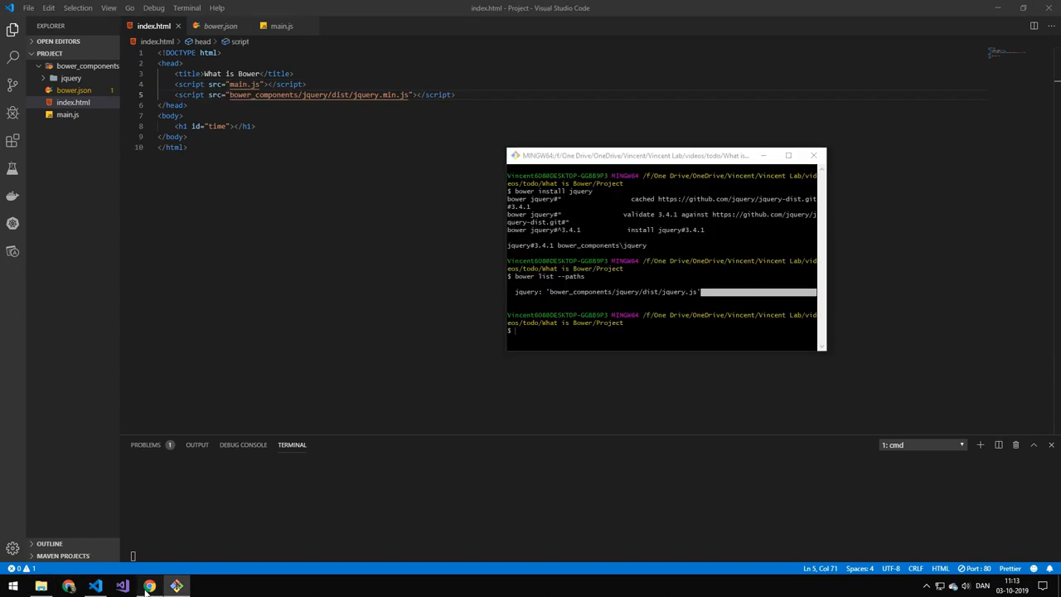
click(149, 586)
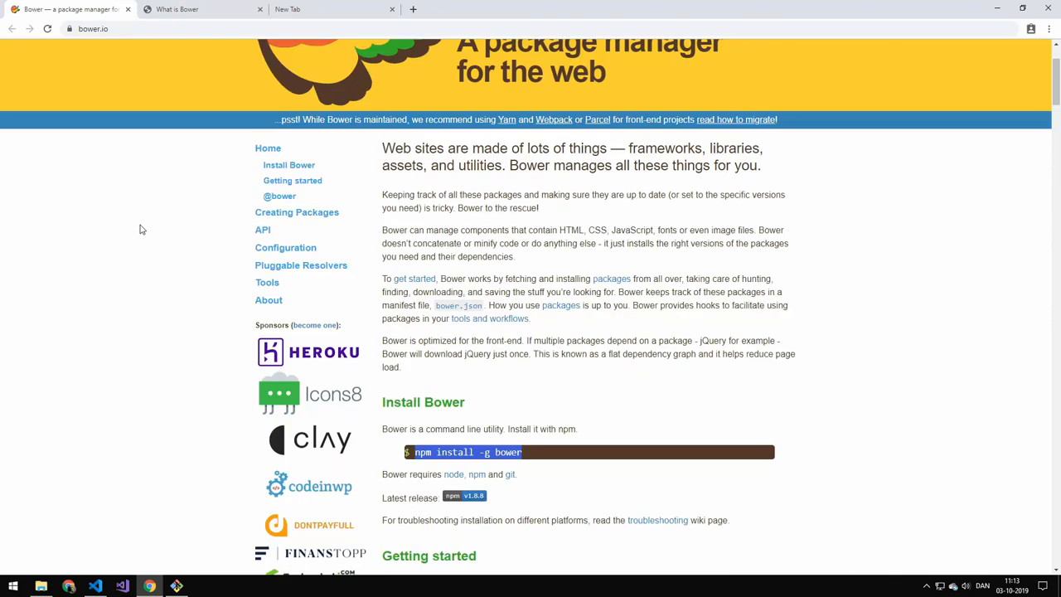
Open Bower Search on bower.io and scroll the results to jQuery and moment
click(682, 52)
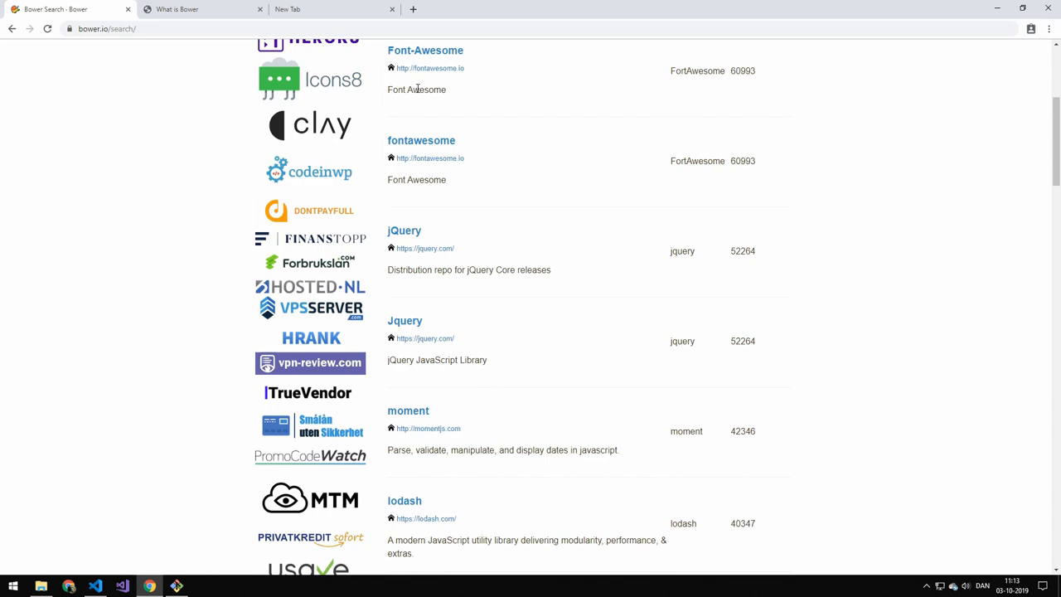
scroll(down, 3)
text(bower i moment)
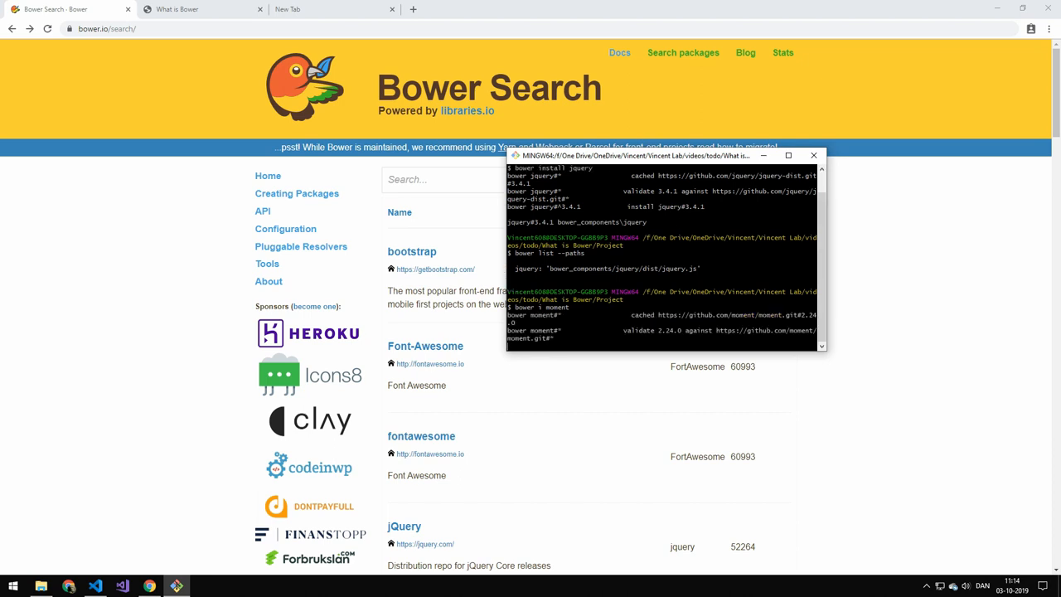
Open bower.json in VS Code and type 'bower i moment -S' in Git Bash
click(121, 586)
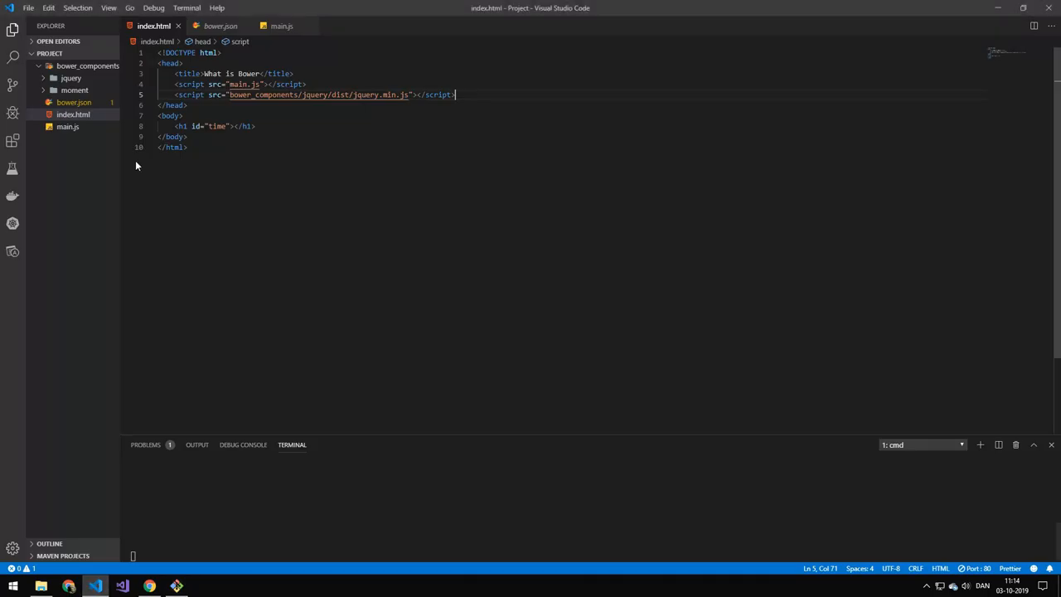
click(220, 26)
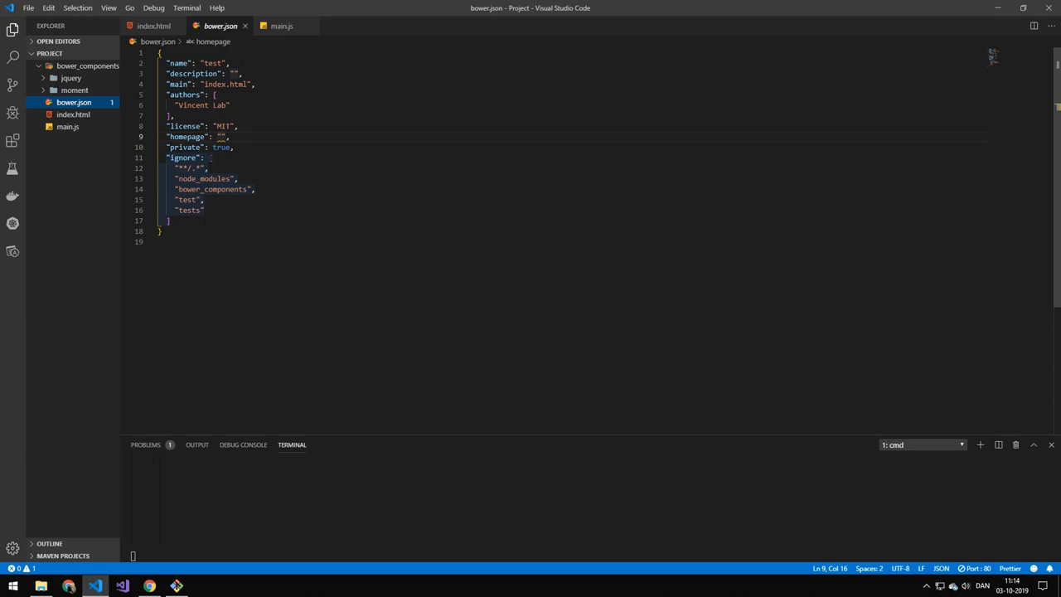
click(169, 221)
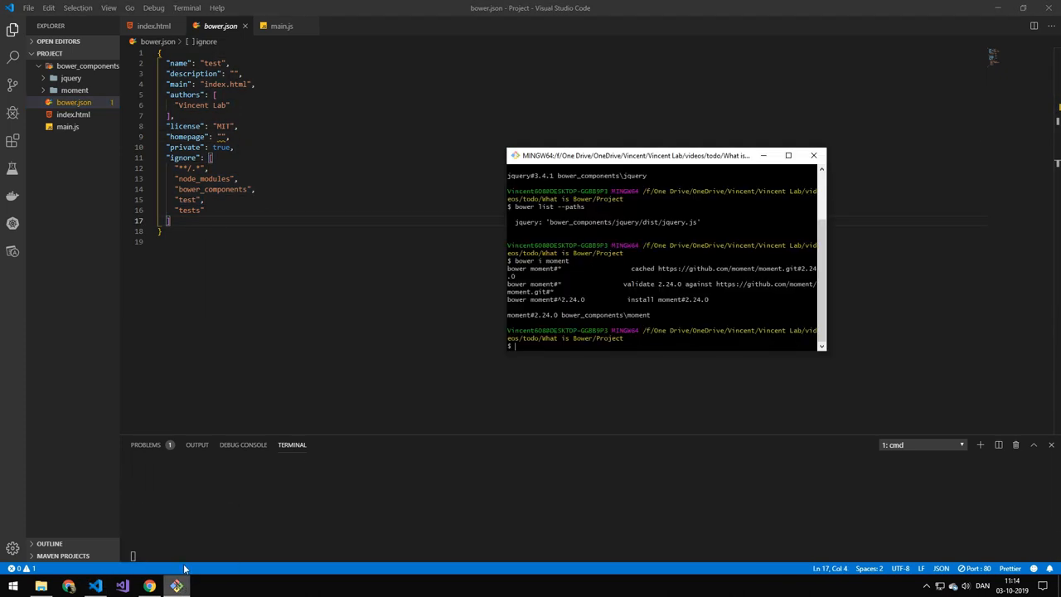
text(bower i moment)
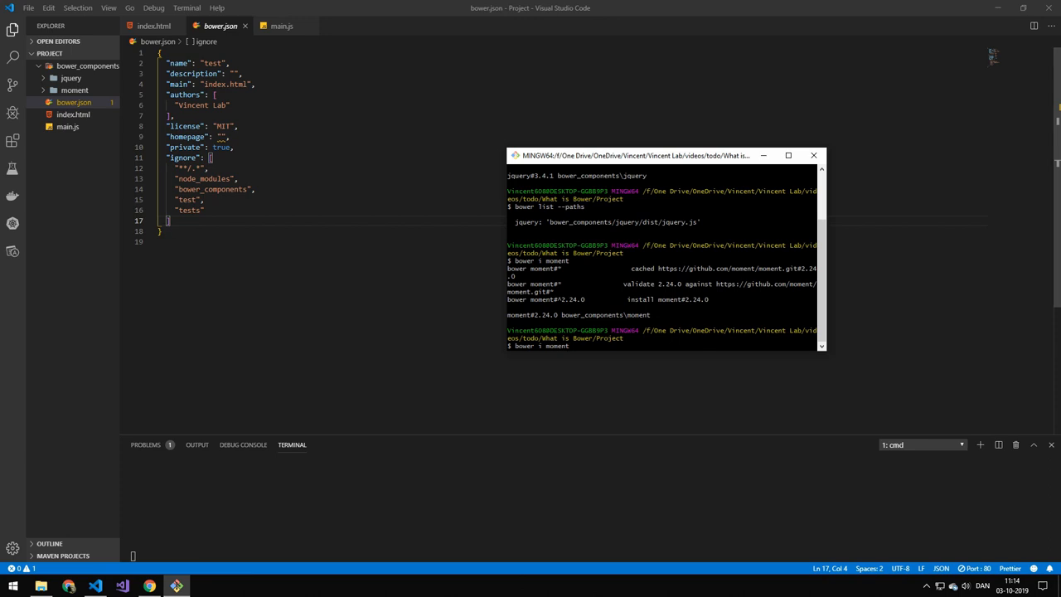
text(-S)
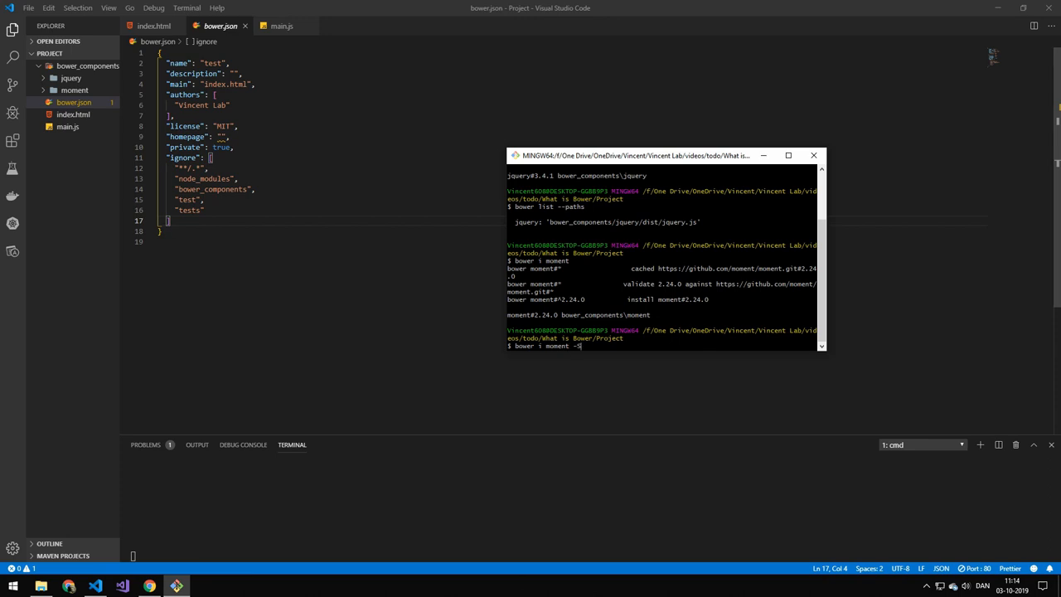
Run 'bower i moment -S' and 'bower install jquery --save' to save both dependencies
key(Return)
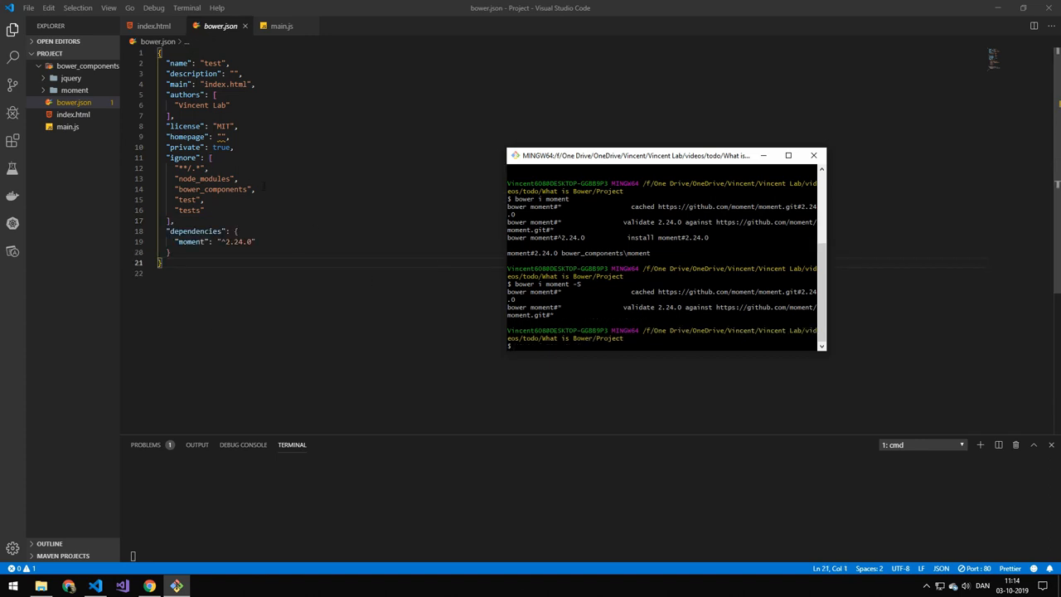
text(bower install jquery --save)
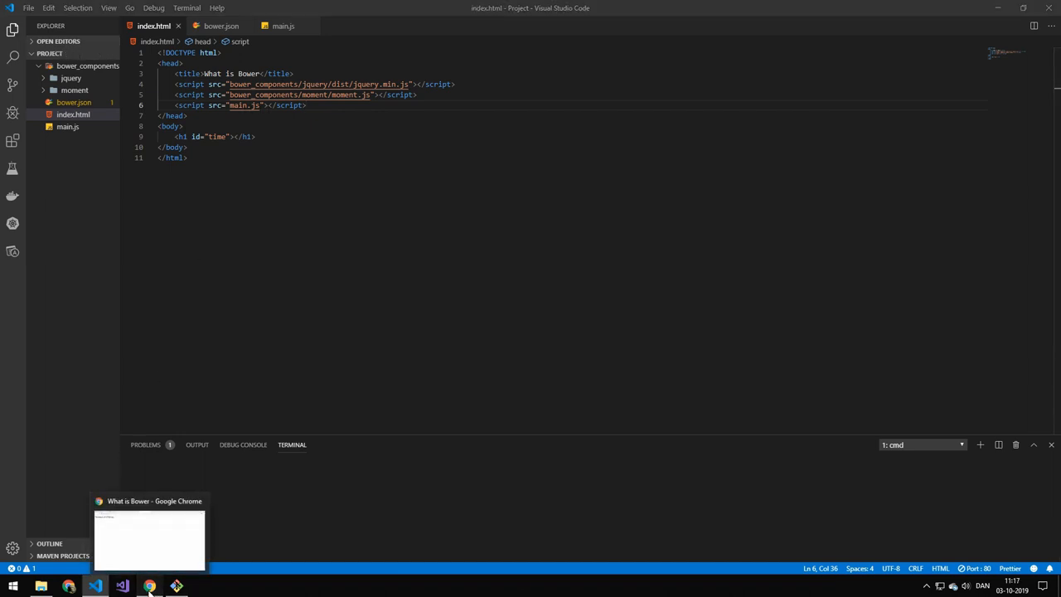
View index.html showing 'The time is 11:17:51 am' in Chrome, then bring up File Explorer
click(149, 539)
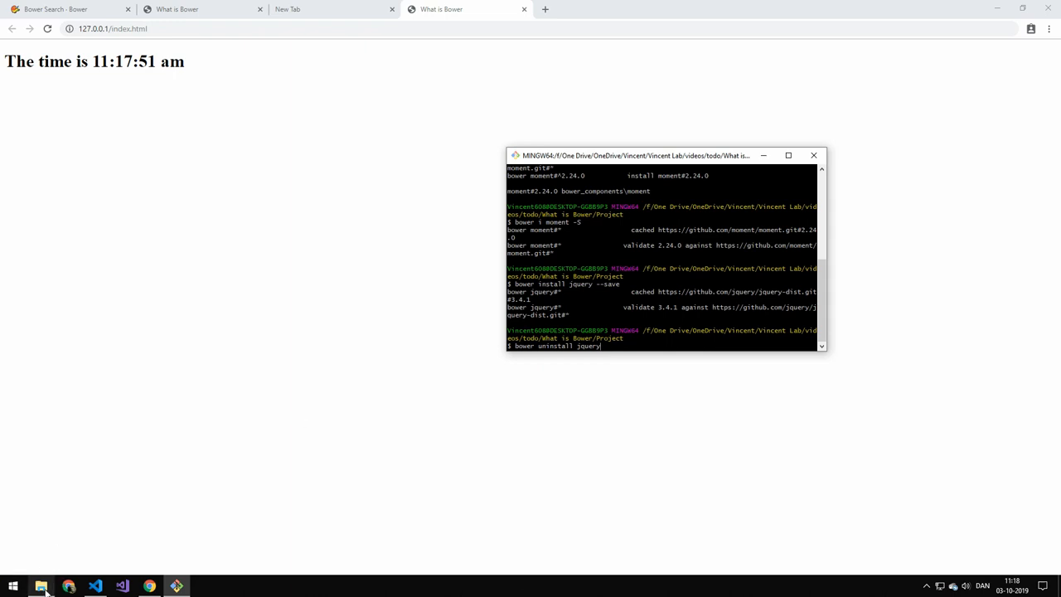
click(40, 586)
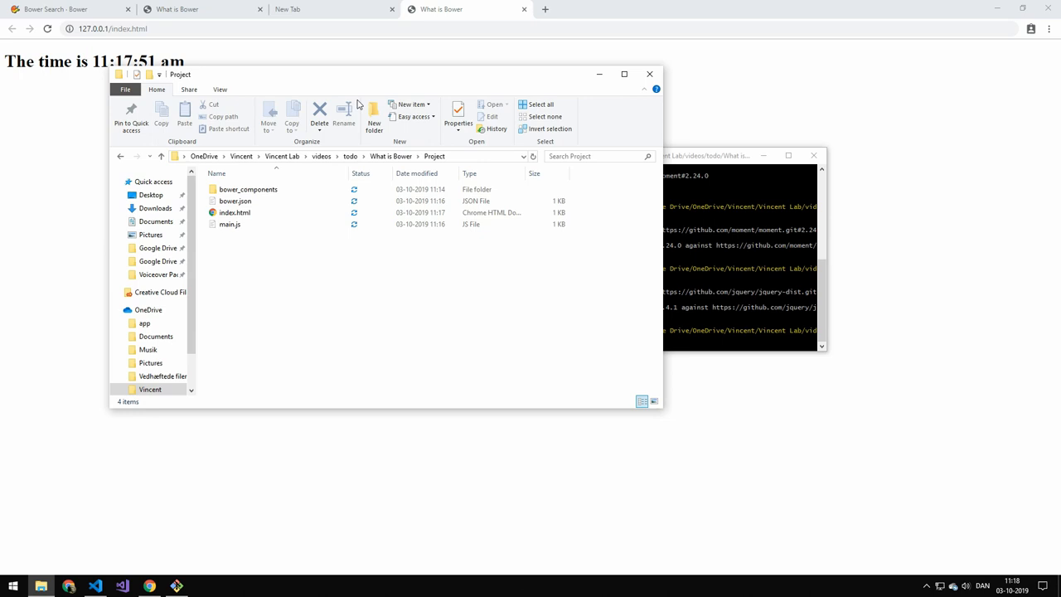
Open bower_components in File Explorer, then reinstall jQuery so bower.json lists jquery ^3.4.1
double_click(248, 189)
text(bower uninstall jquery)
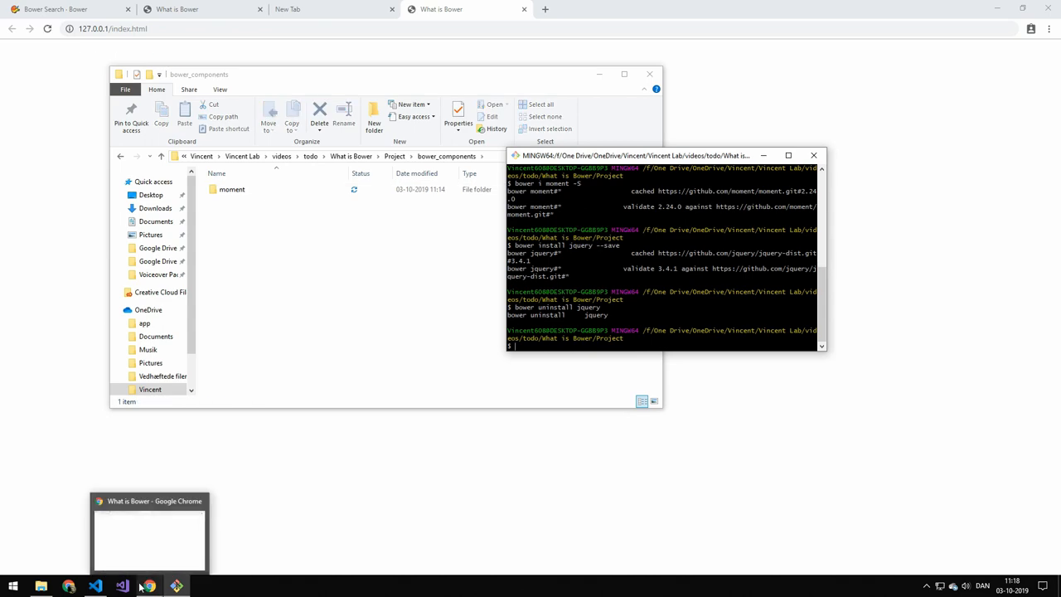
click(121, 586)
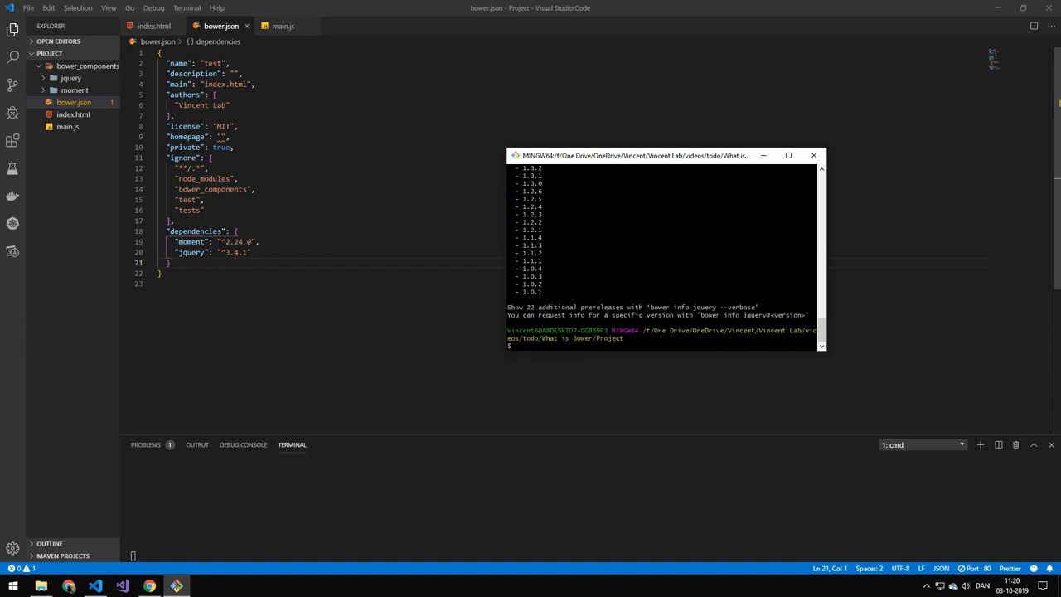
Review jQuery's 3.4.1 details in Git Bash, then view Bower search results listing jQuery and moment
scroll(up, 3)
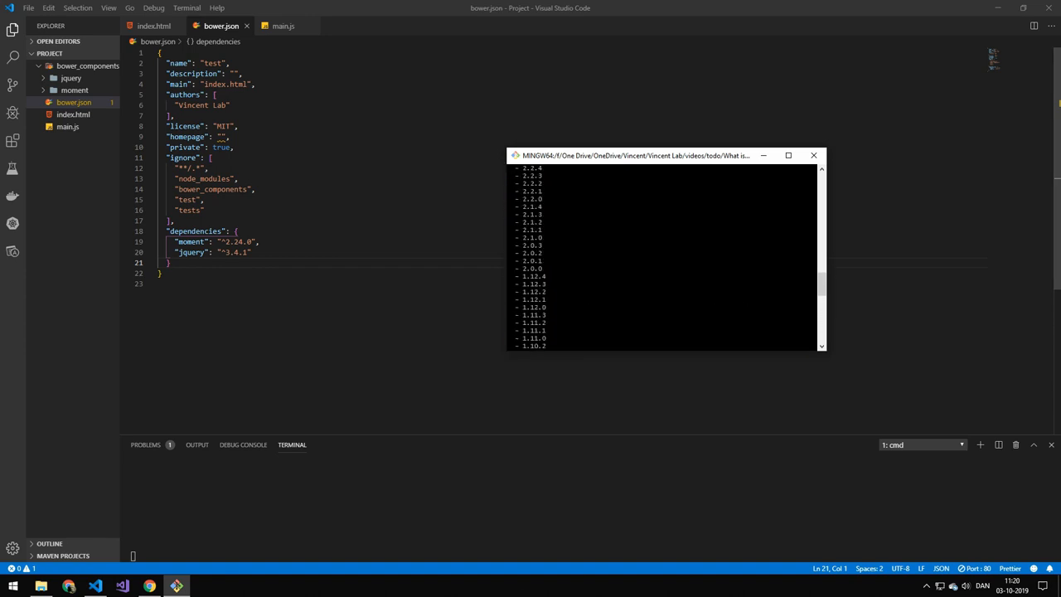
scroll(up, 3)
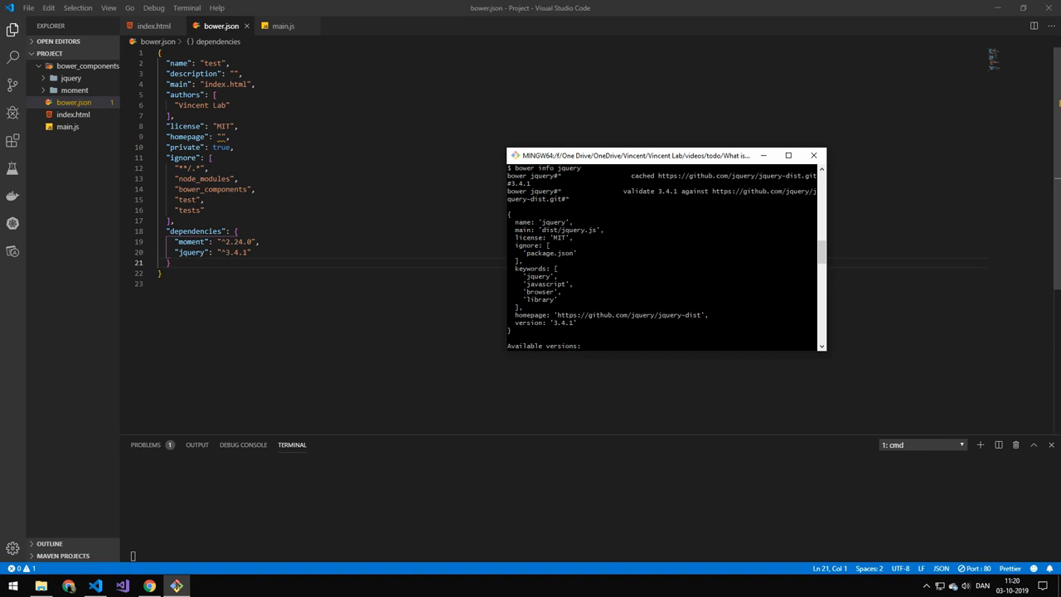
scroll(down, 3)
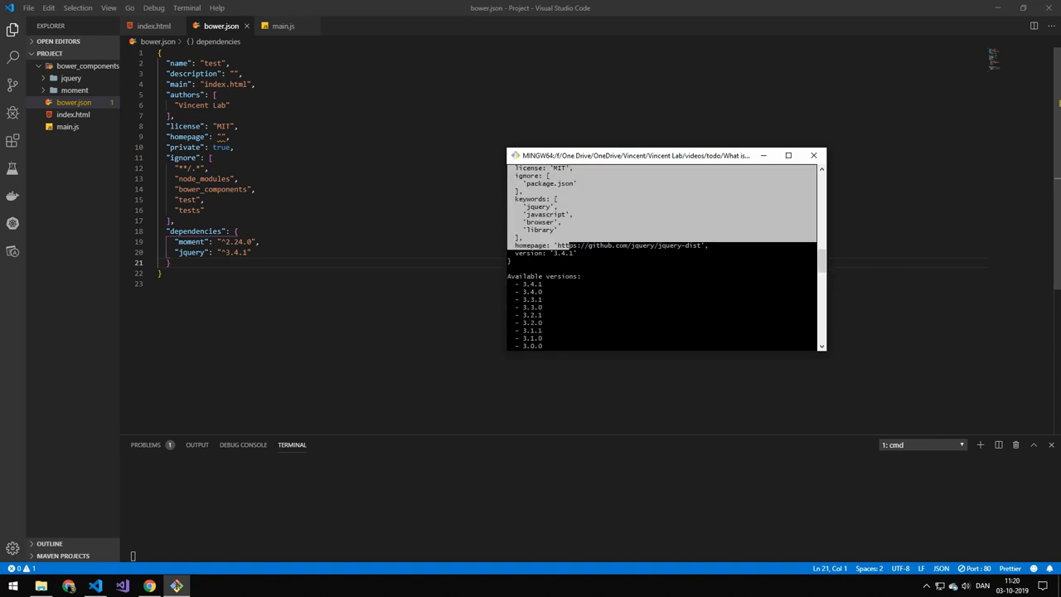
scroll(down, 3)
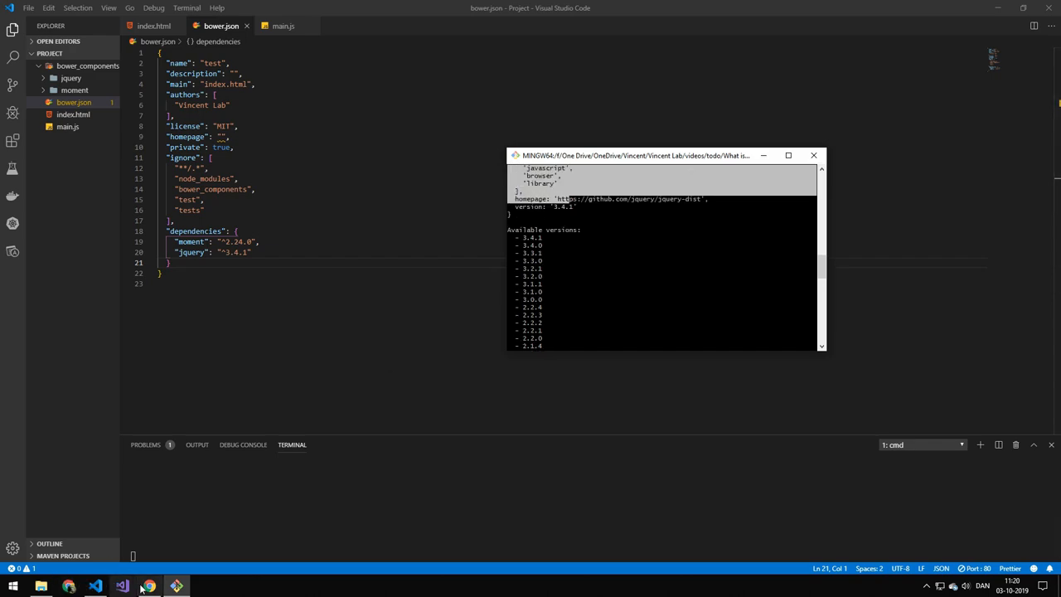
click(149, 586)
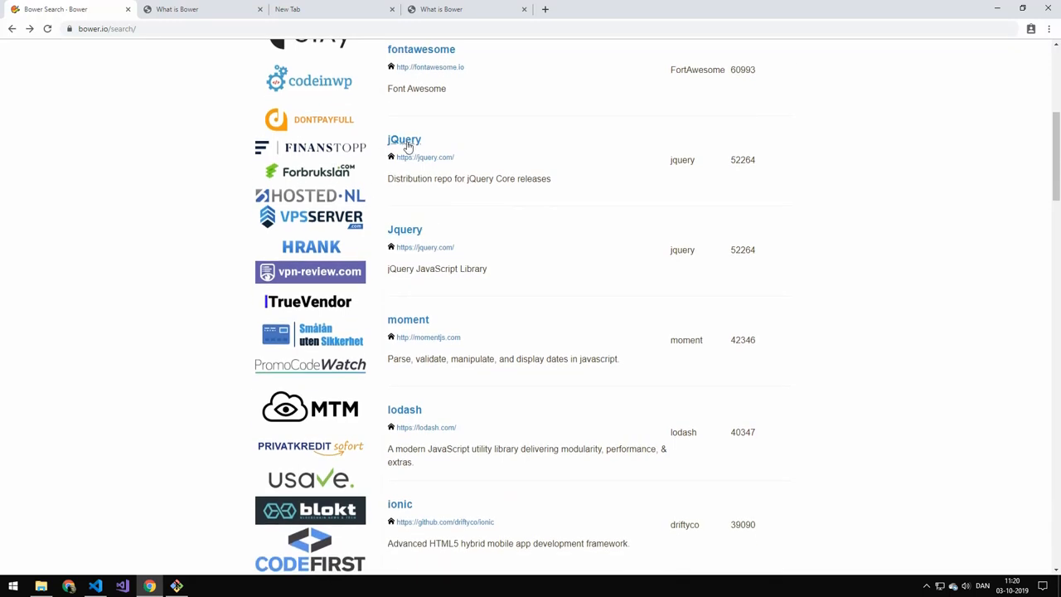
Browse jQuery's GitHub releases page, starting from release 3.4.1
click(405, 139)
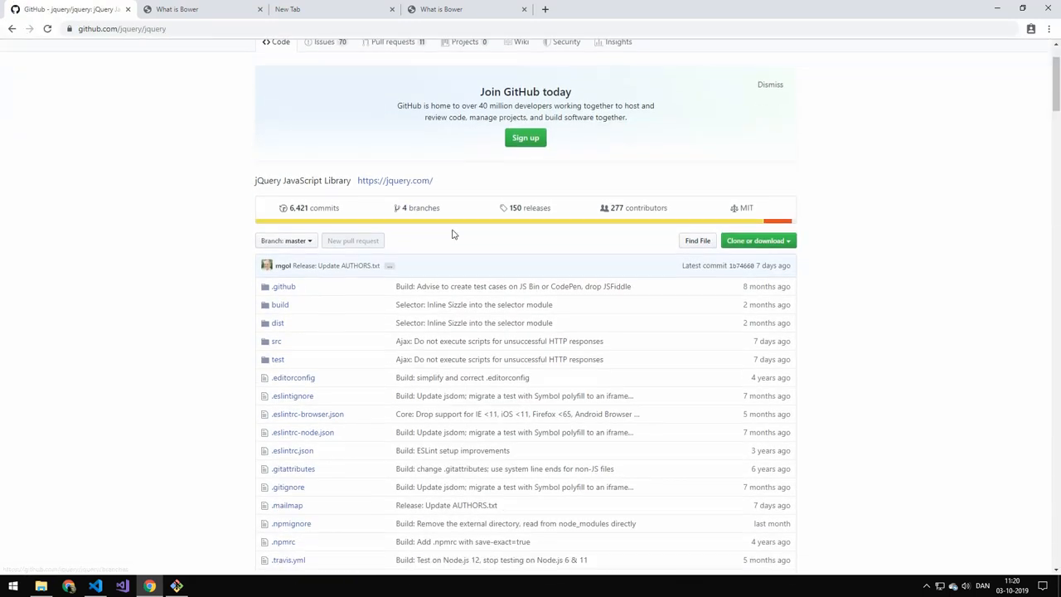
click(531, 207)
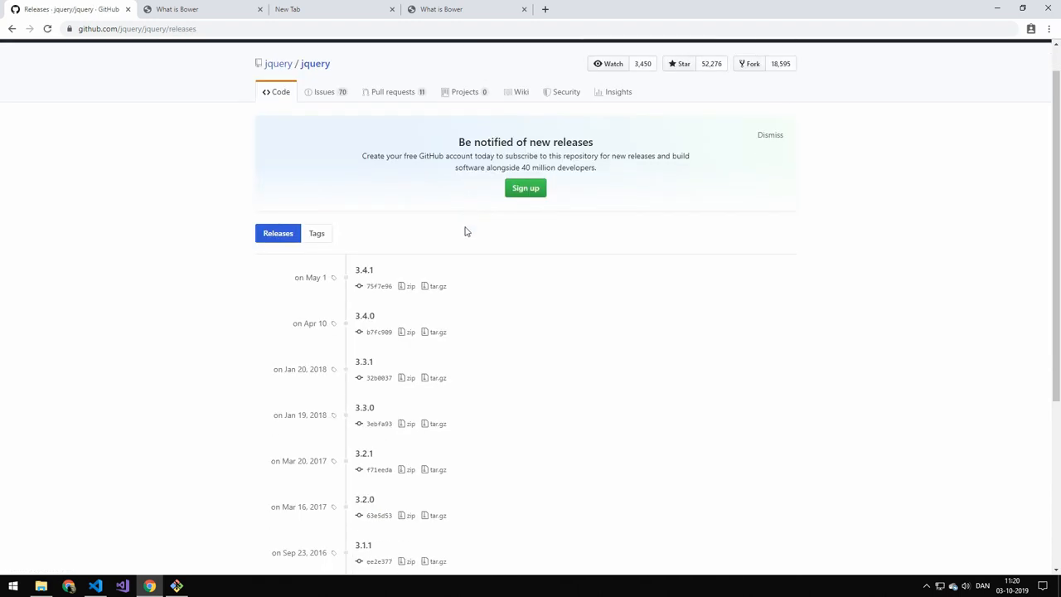
scroll(down, 3)
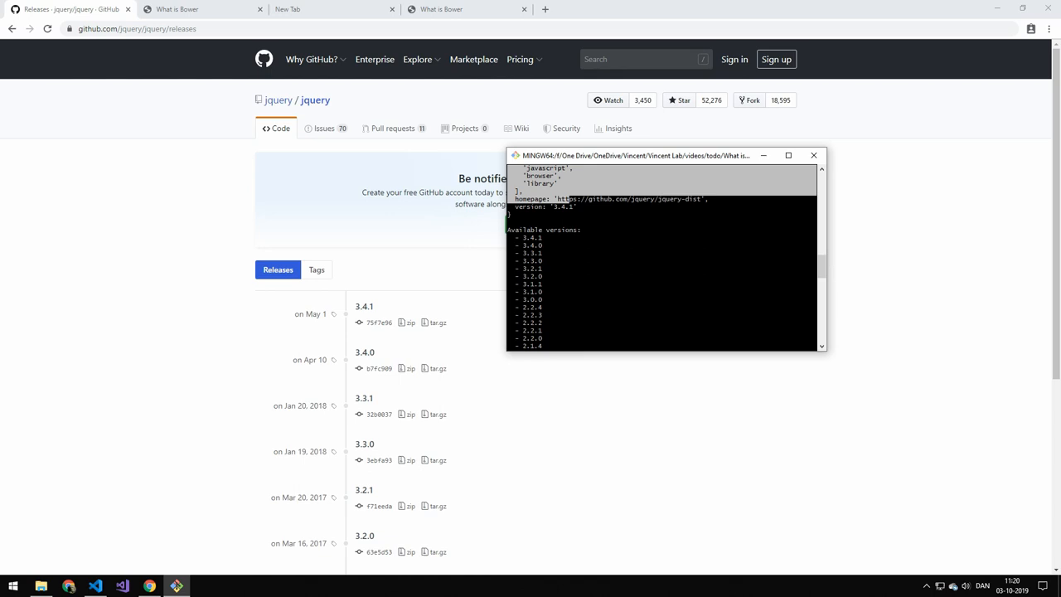
scroll(down, 3)
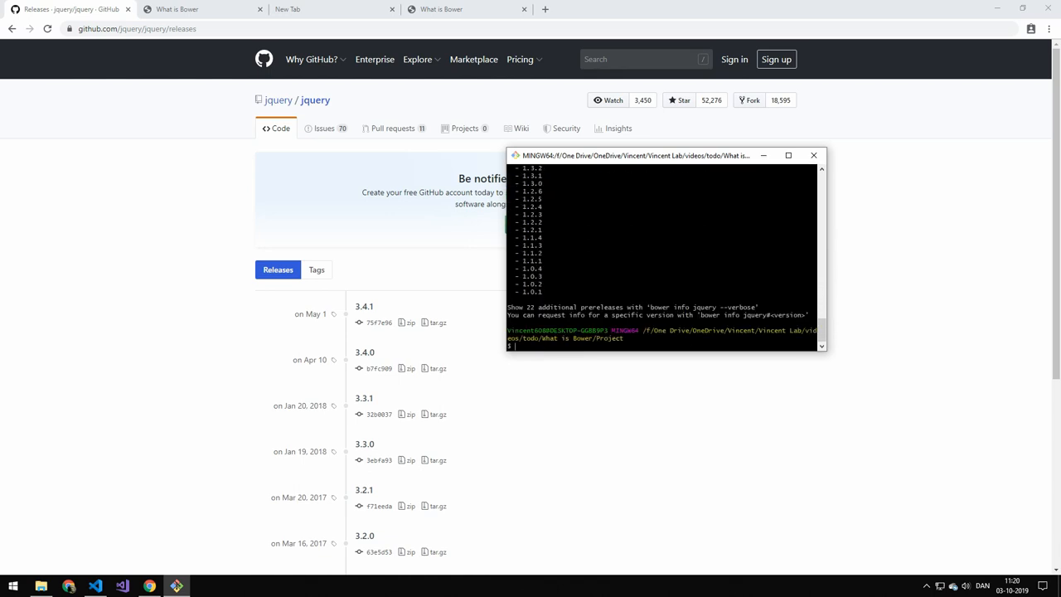
Install jQuery 3.1.0 and save it to bower.json with 'bower install jquery#3.1.0 -S'
text(bower install jquery#3.1.0)
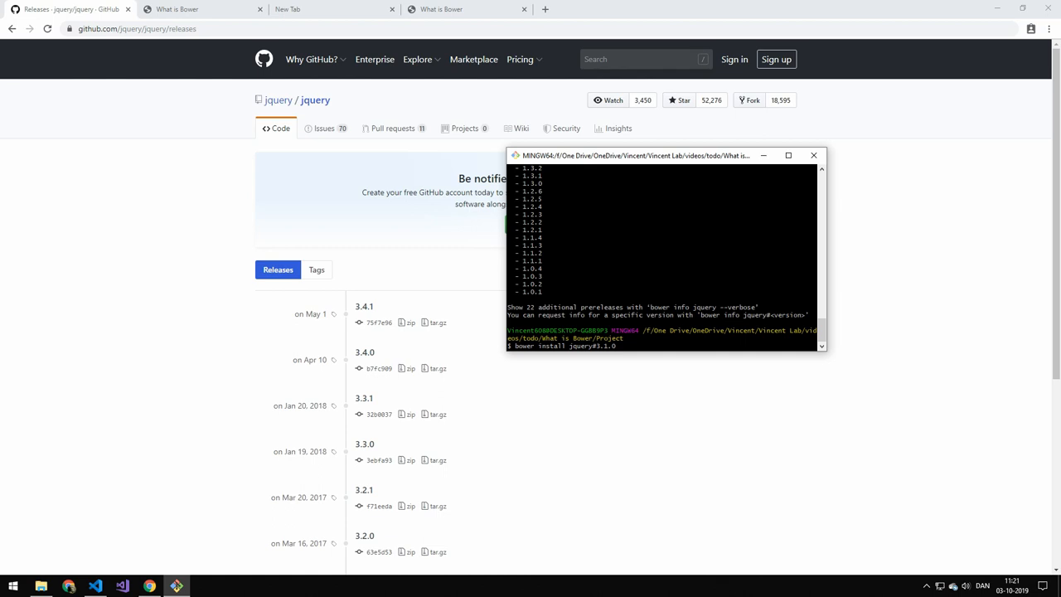
text(-S)
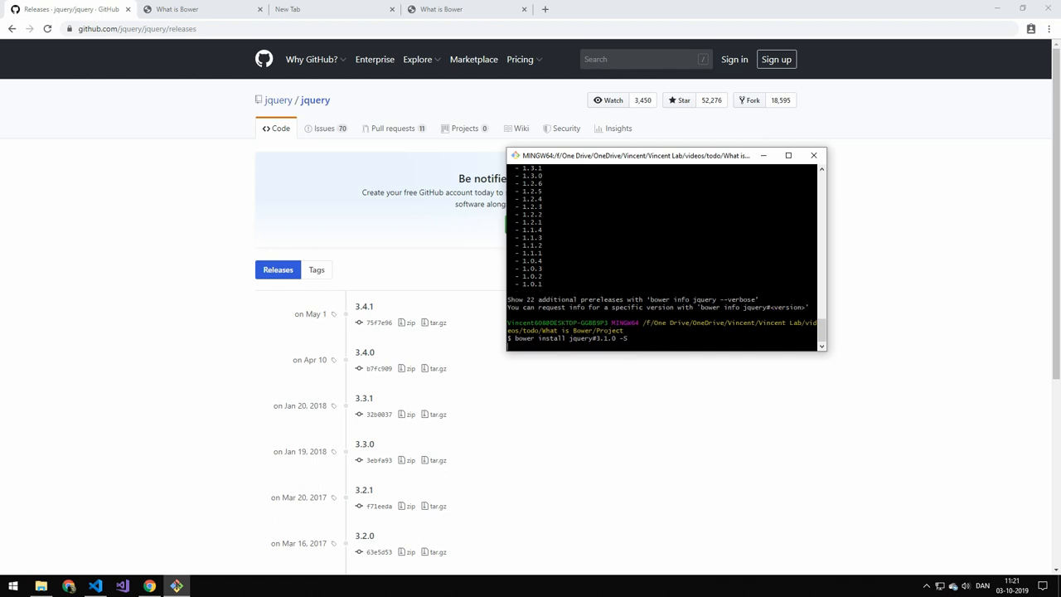
key(Return)
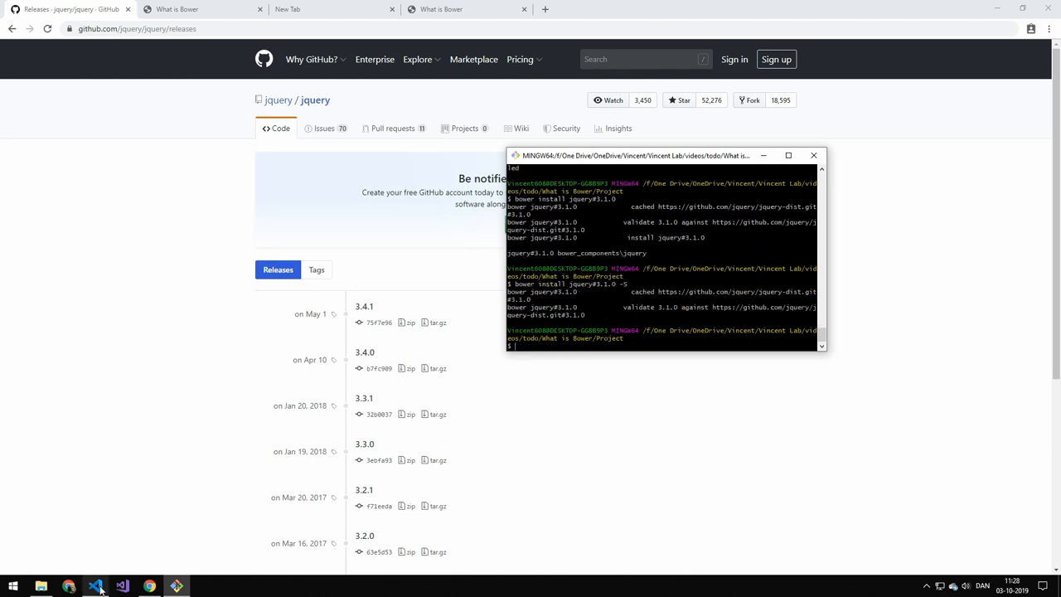
click(95, 586)
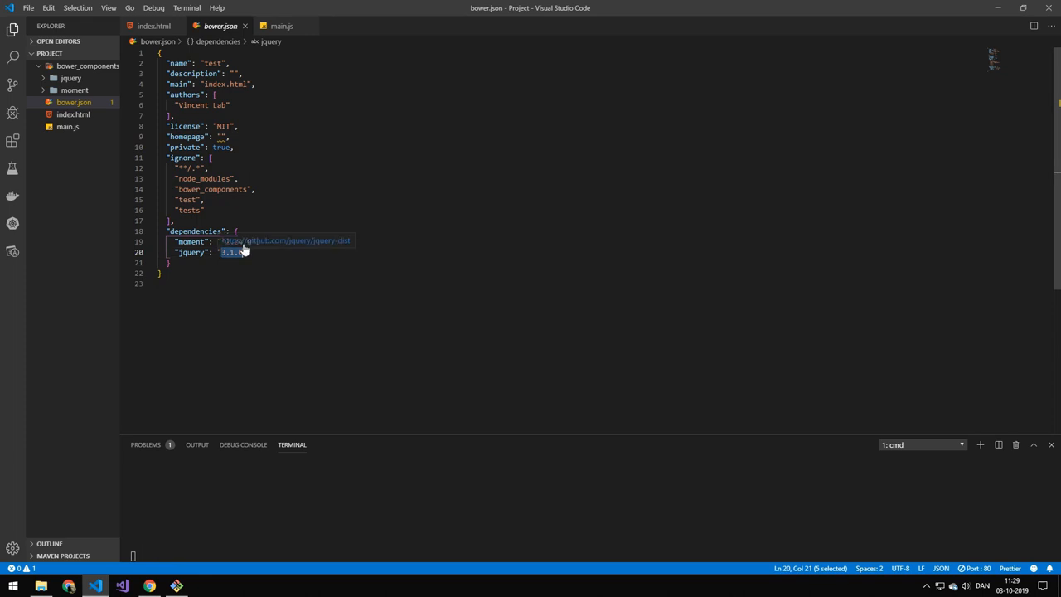
Open bower_components/jquery/dist/jquery.js in VS Code to verify version 3.1.0
click(71, 78)
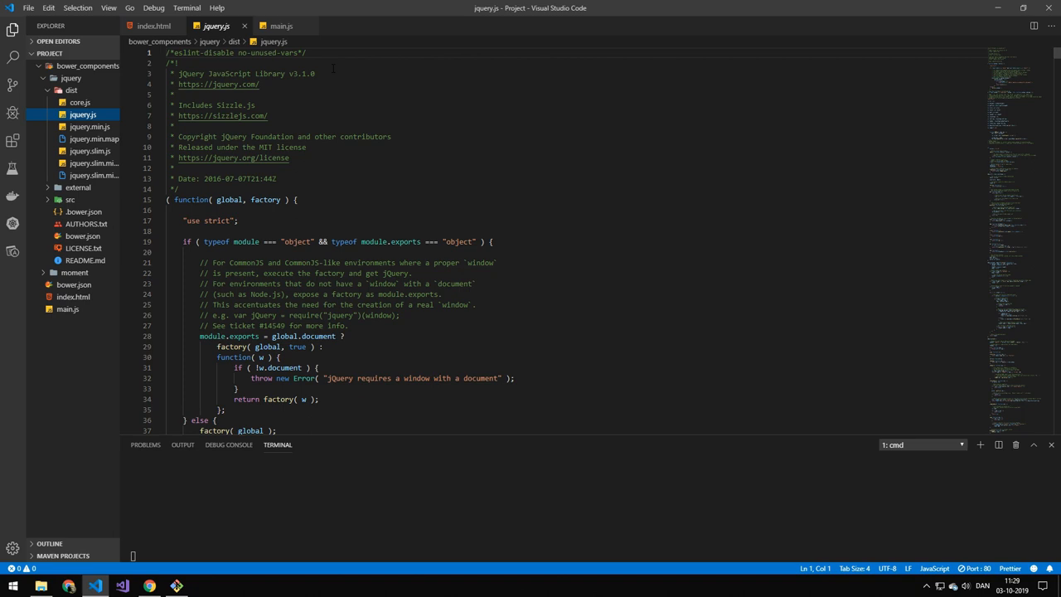
double_click(301, 74)
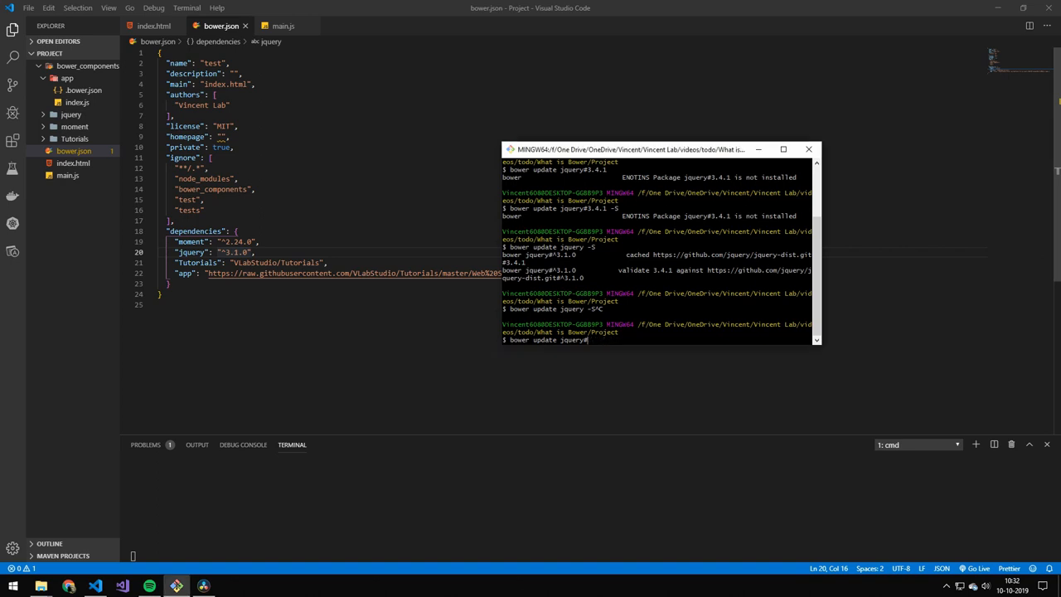
Prepare 'bower install VLabStudio/Tutorials' in Git Bash after the forced update, then minimize the terminal
key(Backspace)
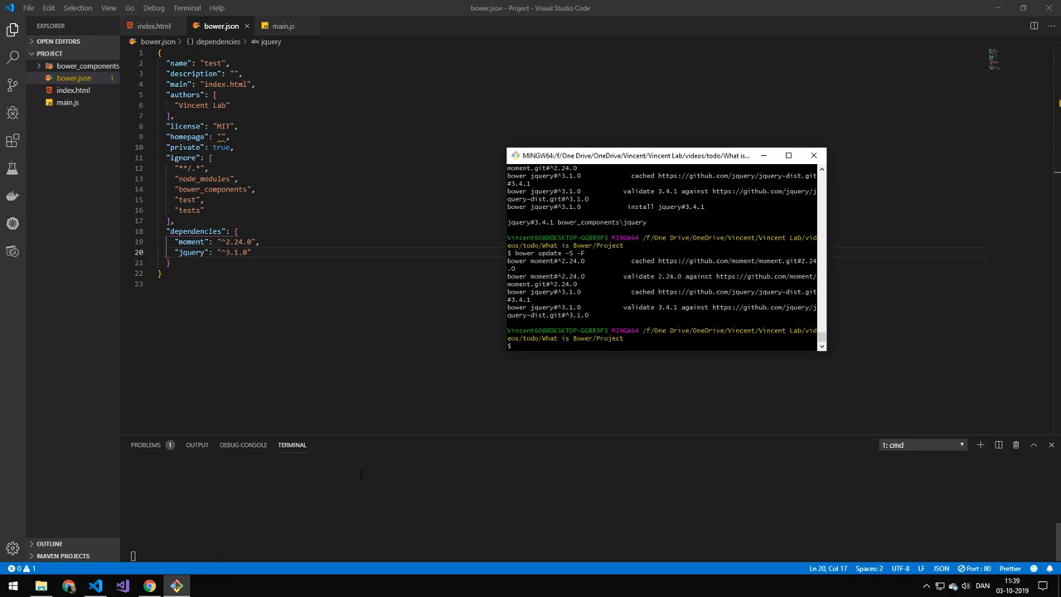
text(bower install VLabStudio/Tutorials)
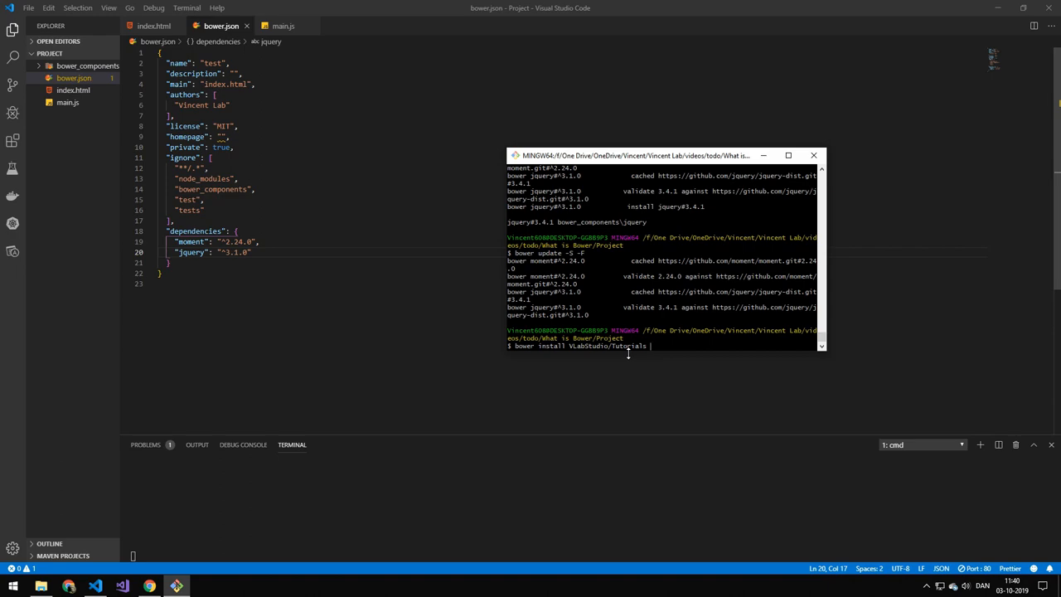
click(813, 155)
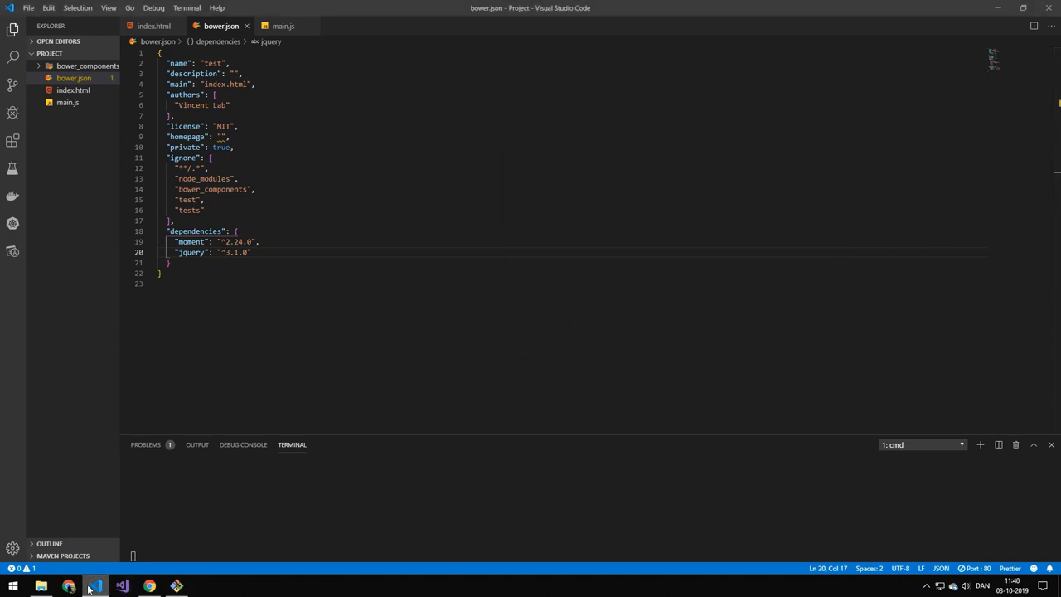
Check the VLabStudio/Tutorials repo in Chrome, then save-install it so bower.json lists Tutorials
click(148, 586)
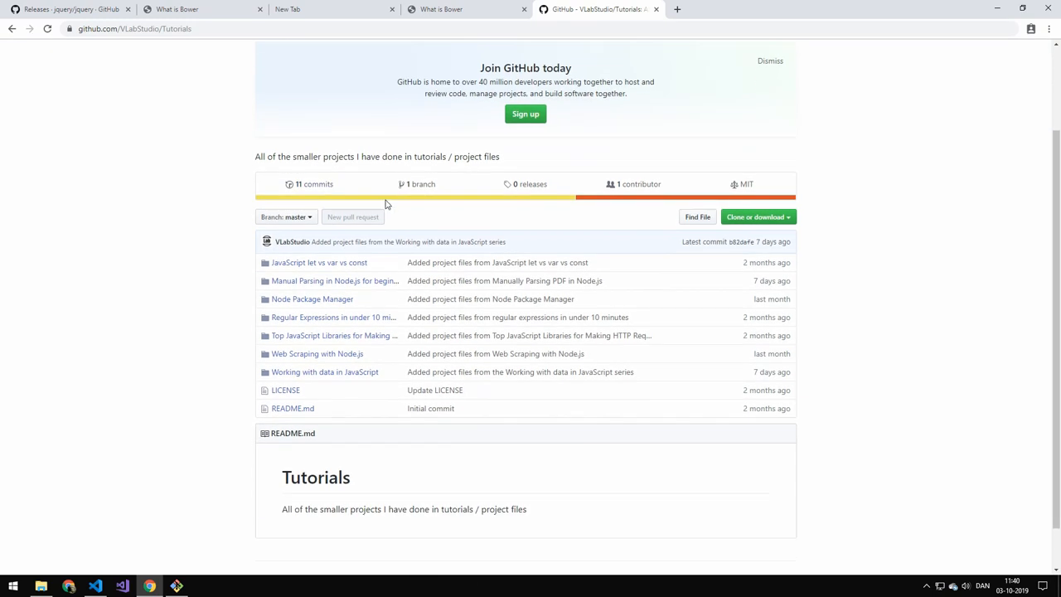
scroll(down, 3)
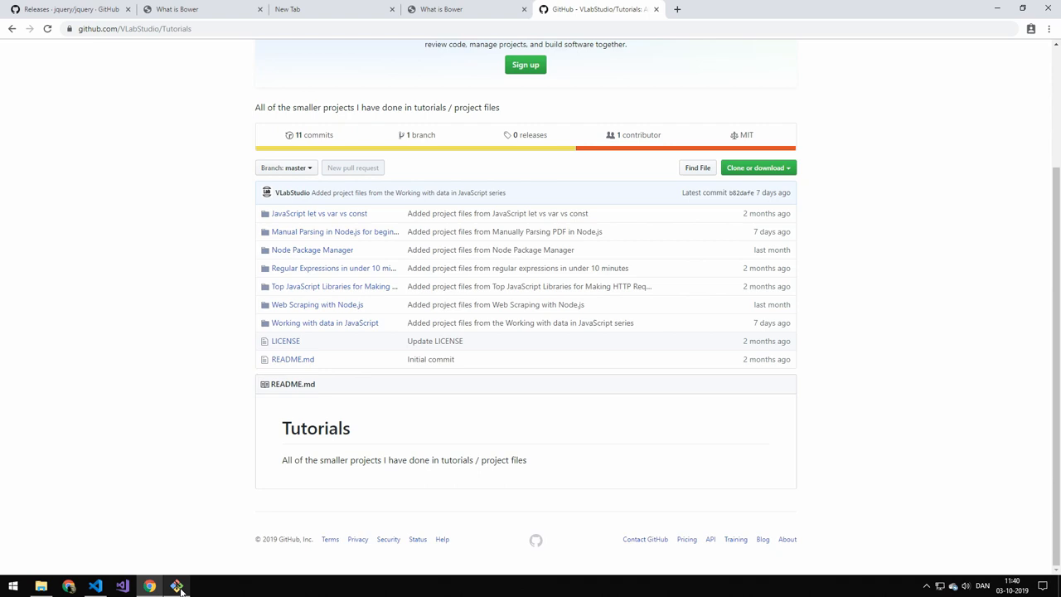
click(176, 586)
text(bower install VLabStudio/Tutorials -S)
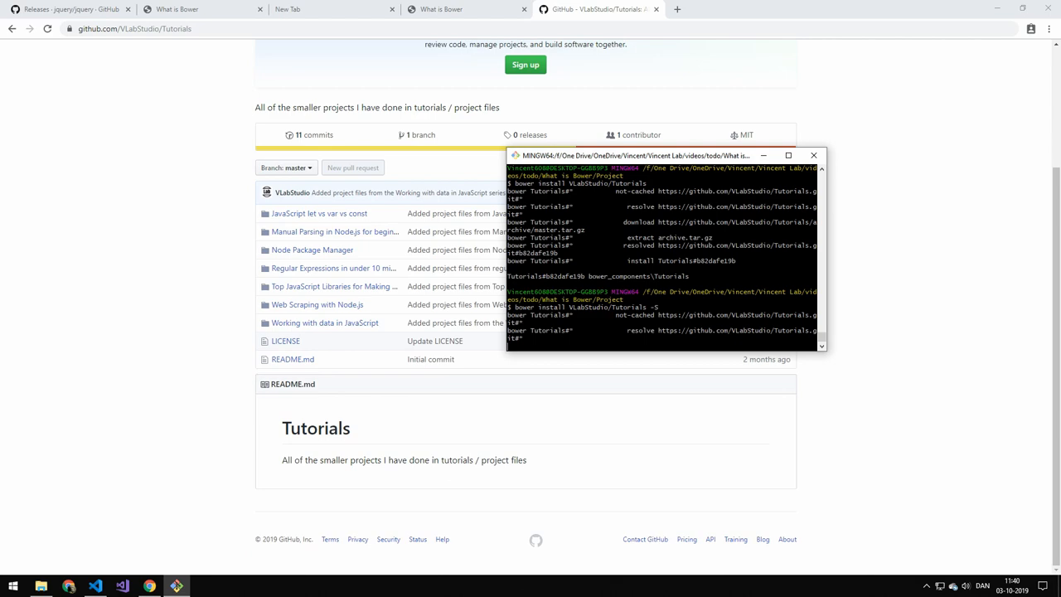
click(121, 586)
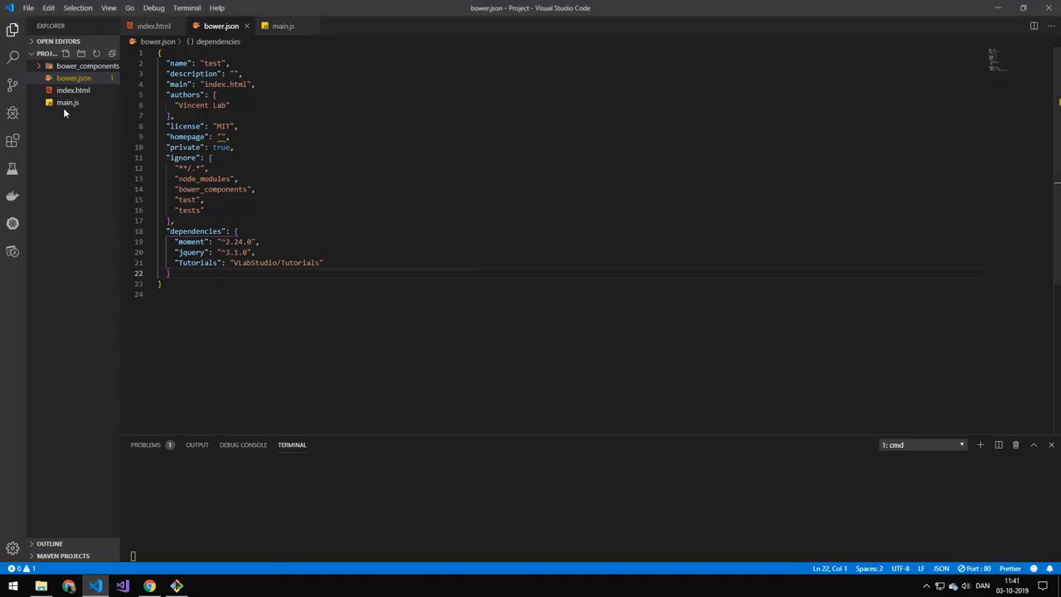
Expand bower_components in VS Code to confirm Tutorials sits beside jquery and moment
scroll(down, 3)
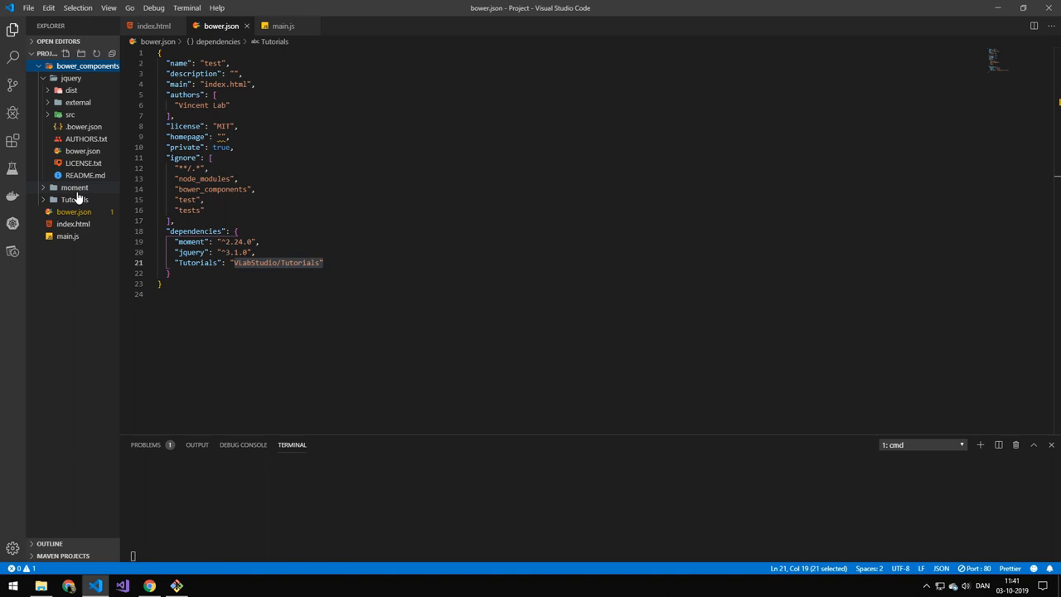
click(74, 199)
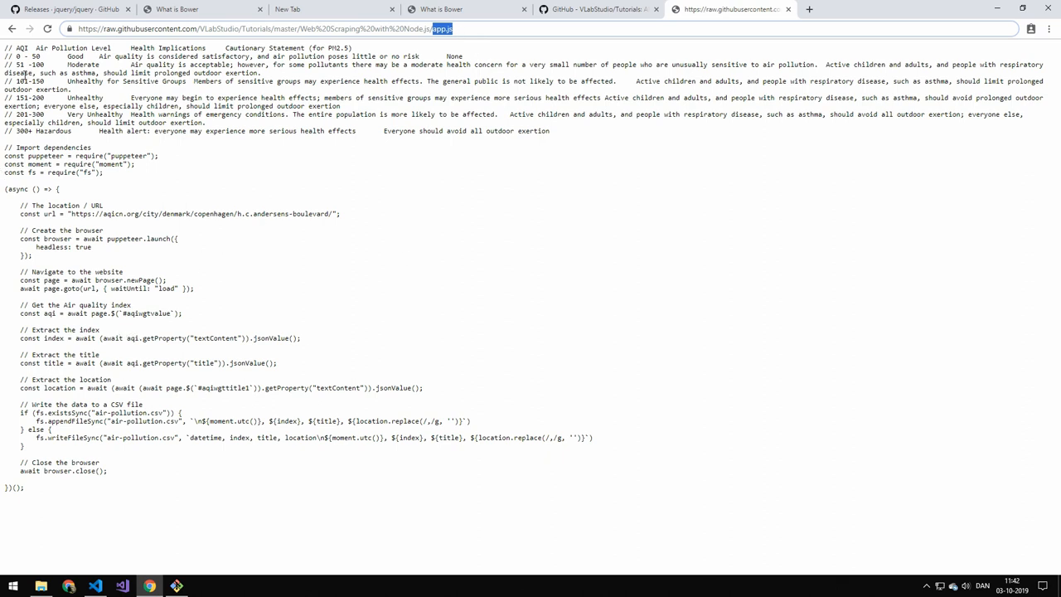
Save-install the raw app.js URL as the app dependency and confirm bower_components/app holds index.js
key(ctrl+a)
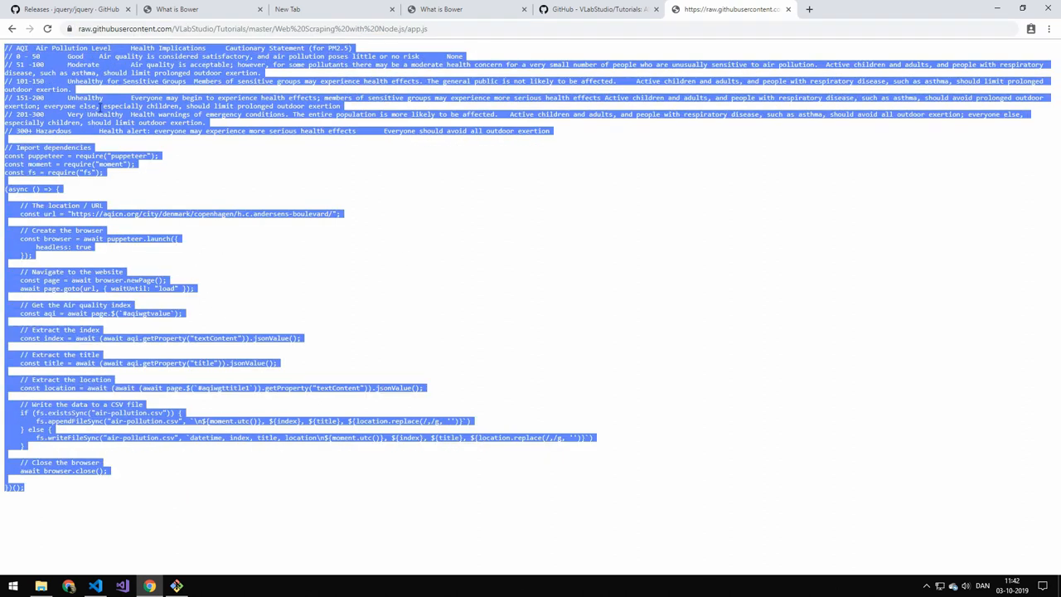
click(339, 164)
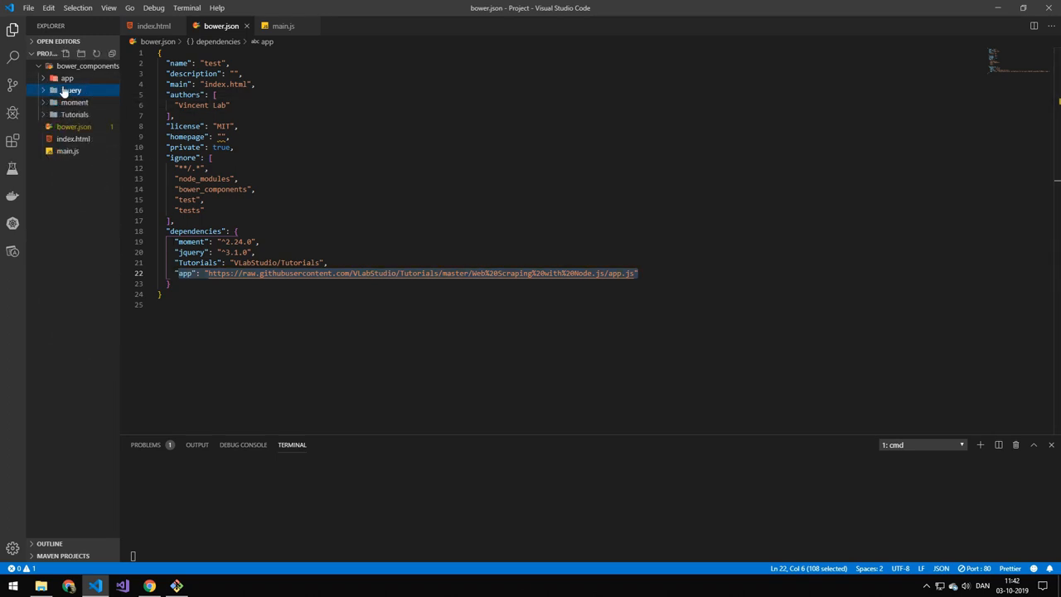
click(67, 77)
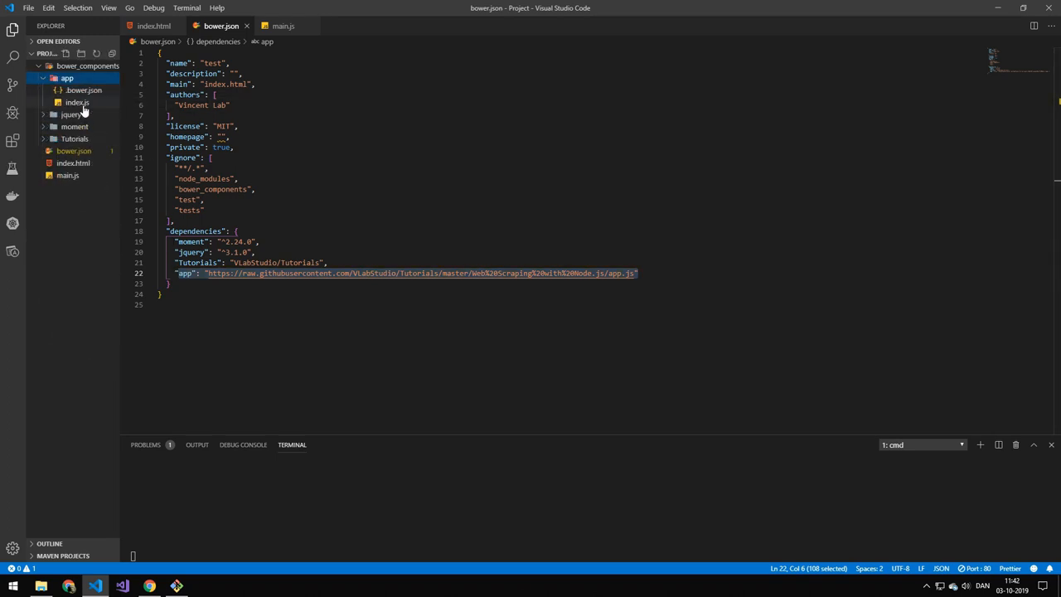